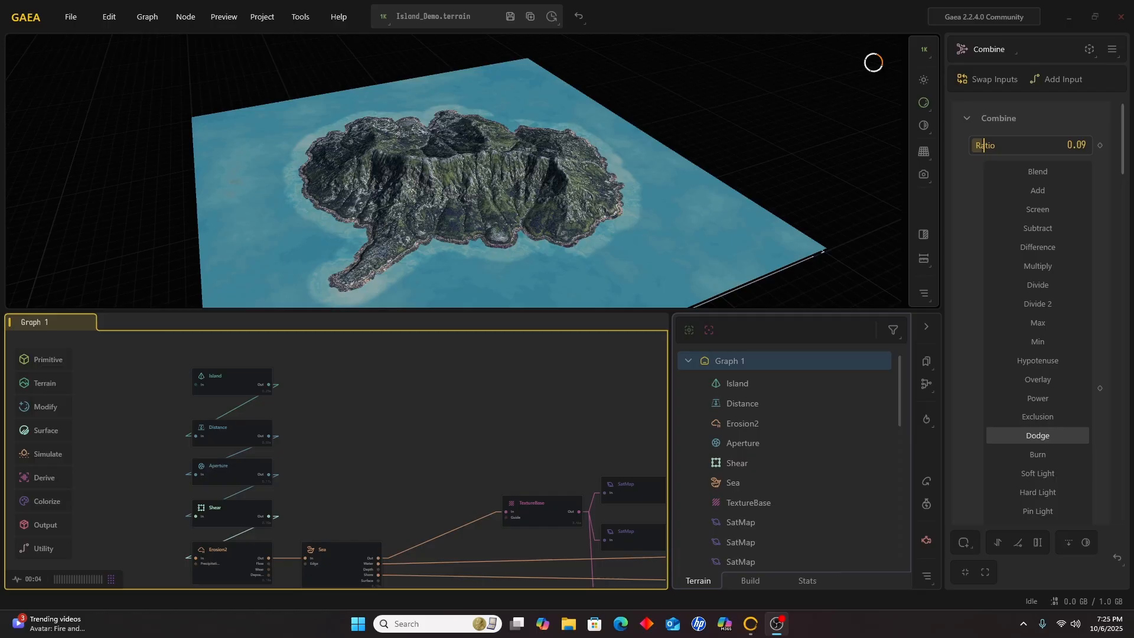
mouse_move(381, 410)
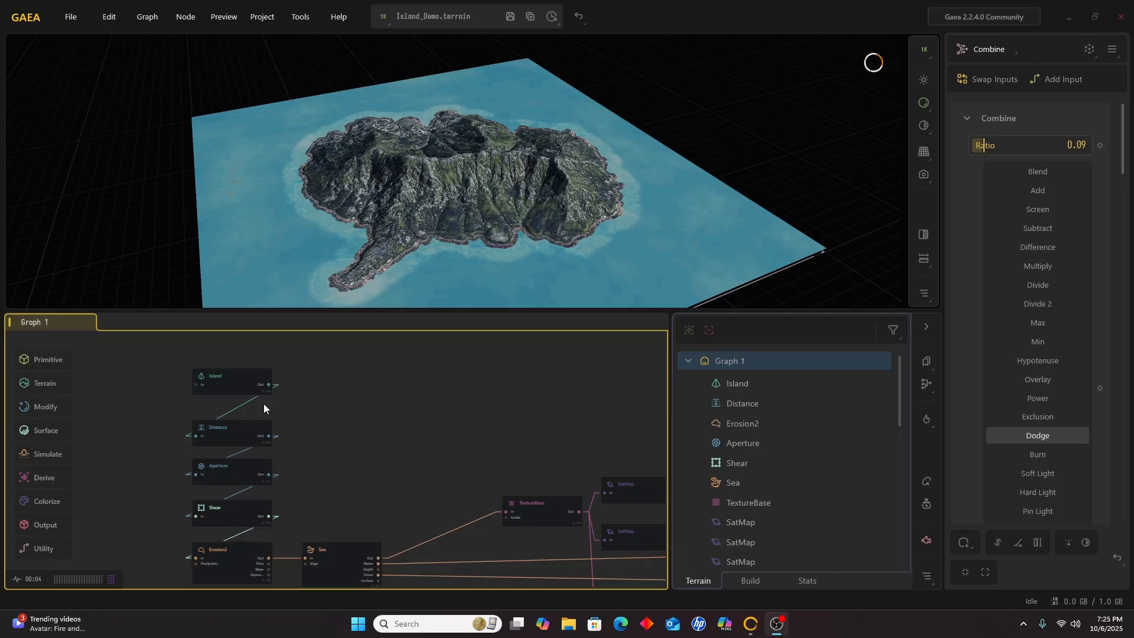
Preview the raw blocky Island shape (size 0.70, chaos 0.25) in the viewport
click(232, 382)
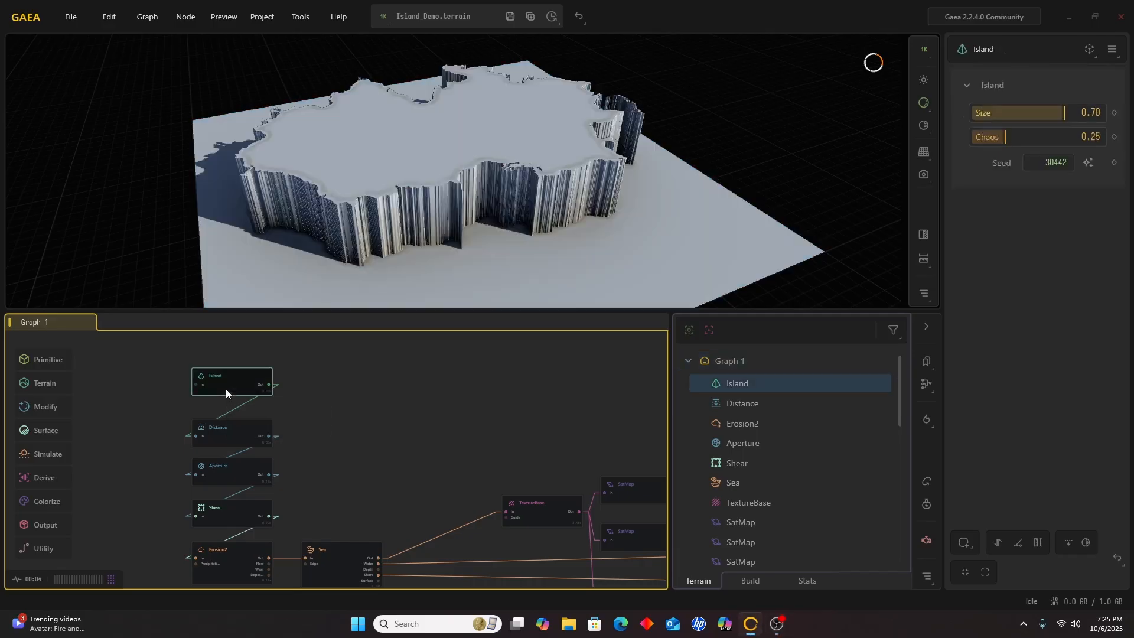
mouse_move(463, 364)
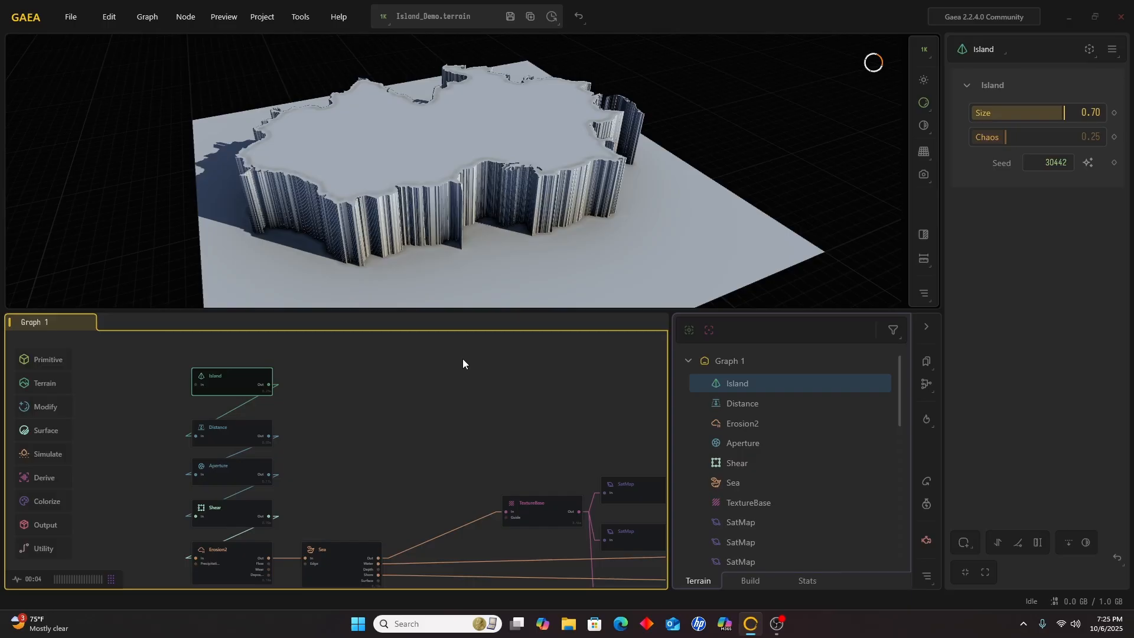
mouse_move(490, 290)
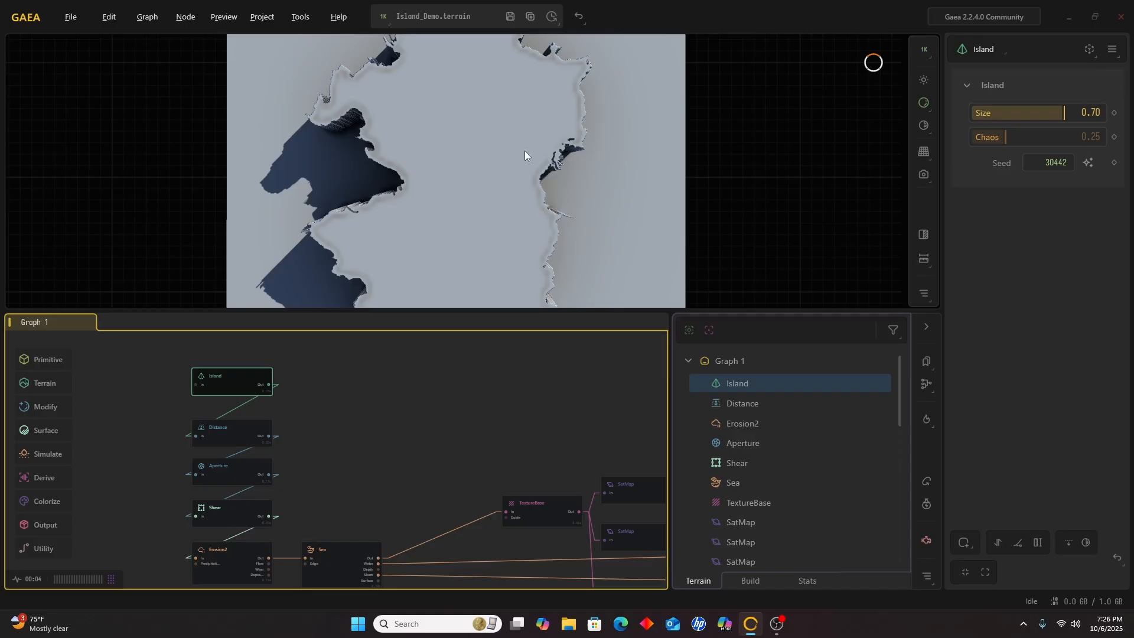
mouse_move(335, 147)
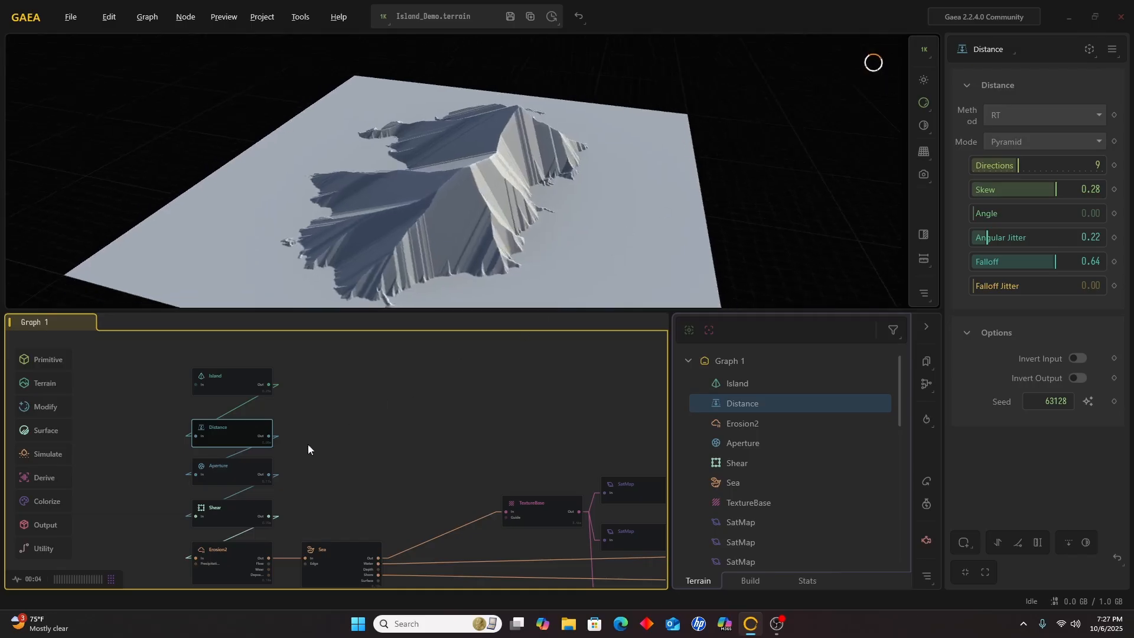
mouse_move(231, 477)
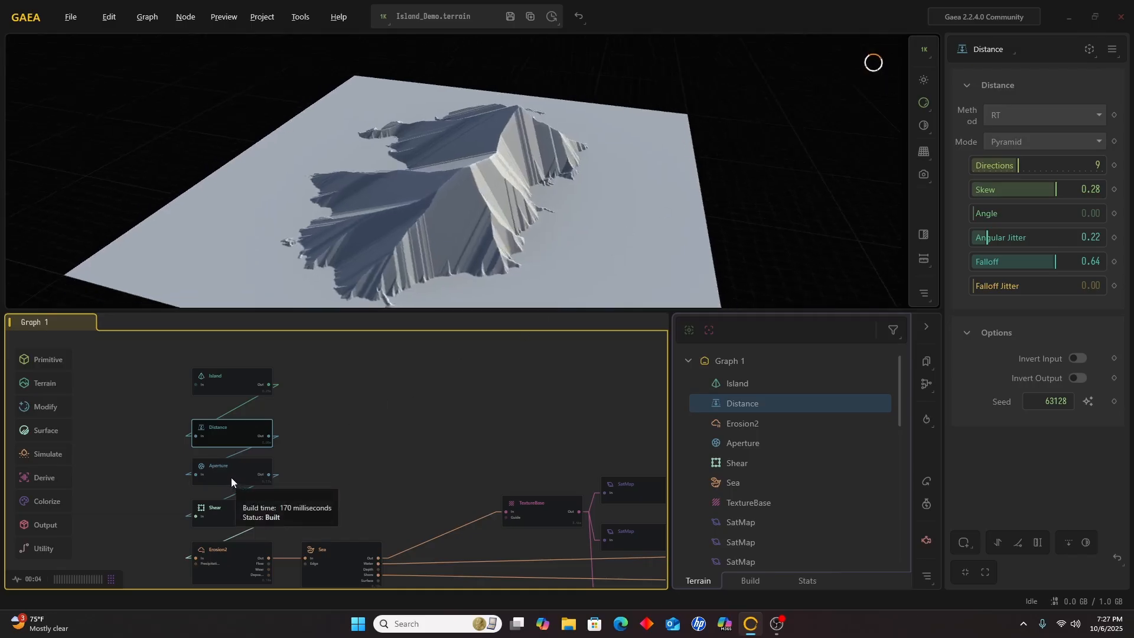
Preview the Aperture node's dilated shape (Dilation mode, size 0.04, disk)
click(232, 469)
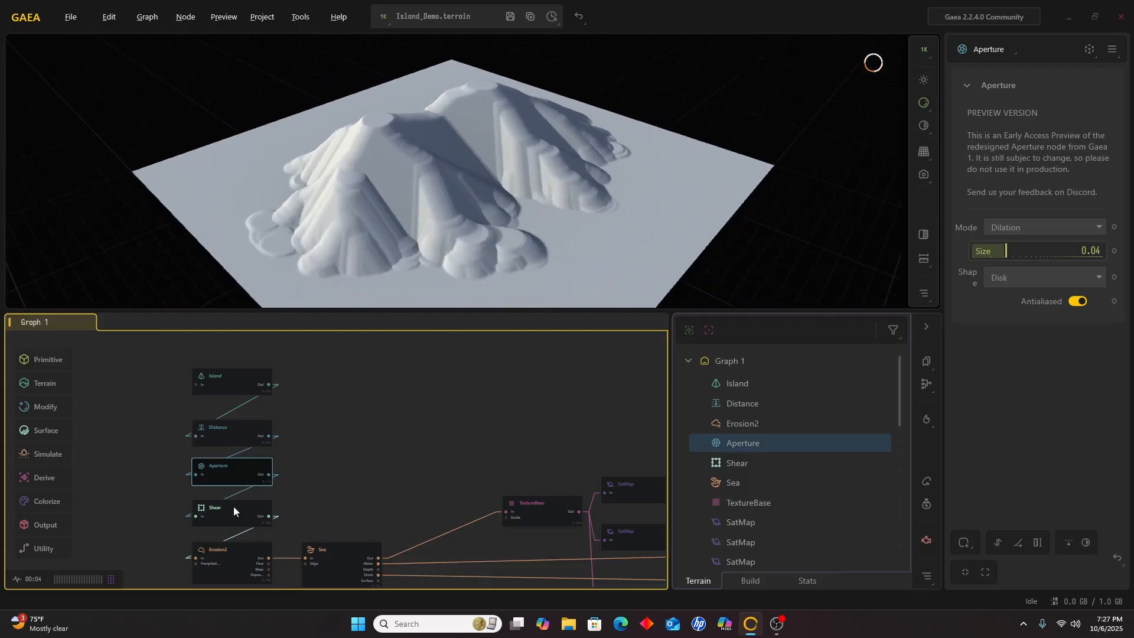
Preview the Shear node's sheared ridges at strength 0.31
click(232, 508)
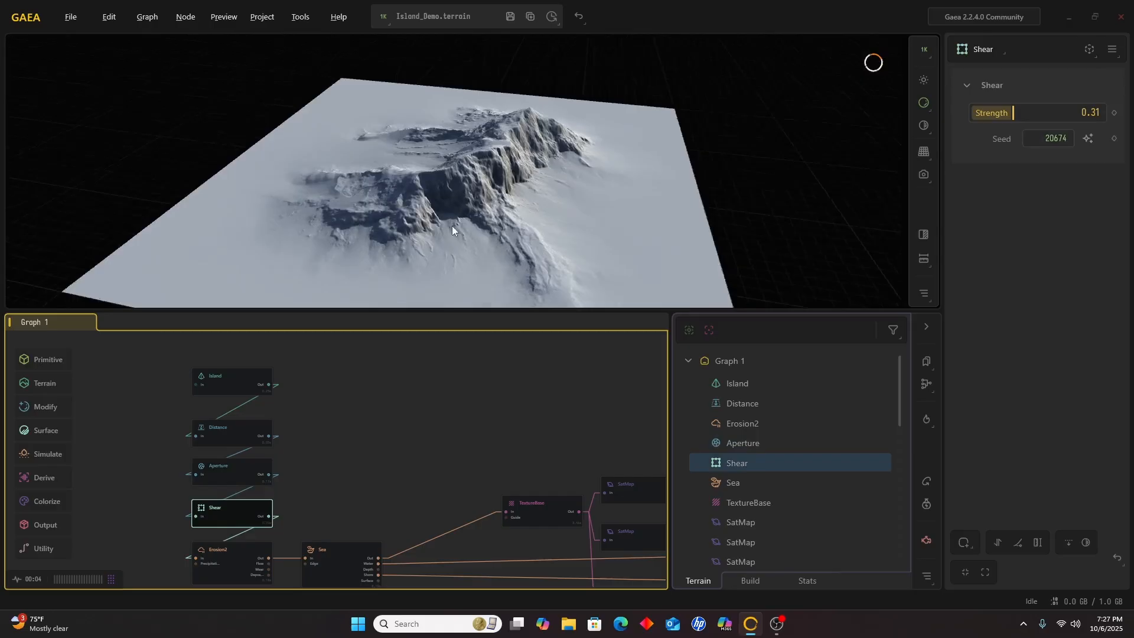
Orbit the preview around the sheared terrain
drag(452, 231, 467, 190)
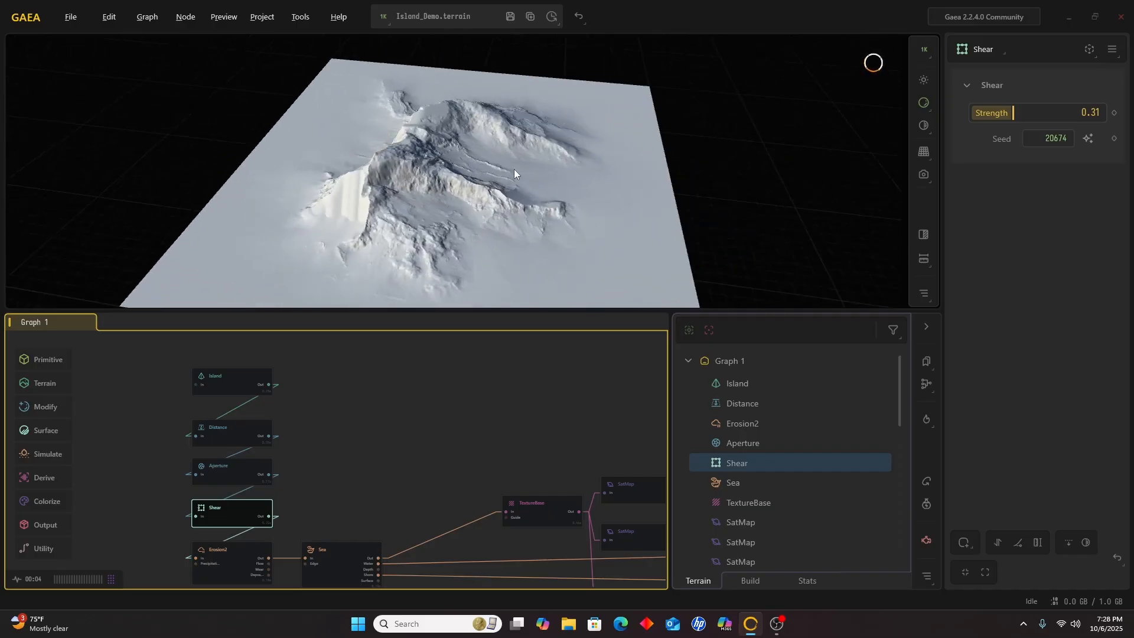
mouse_move(255, 534)
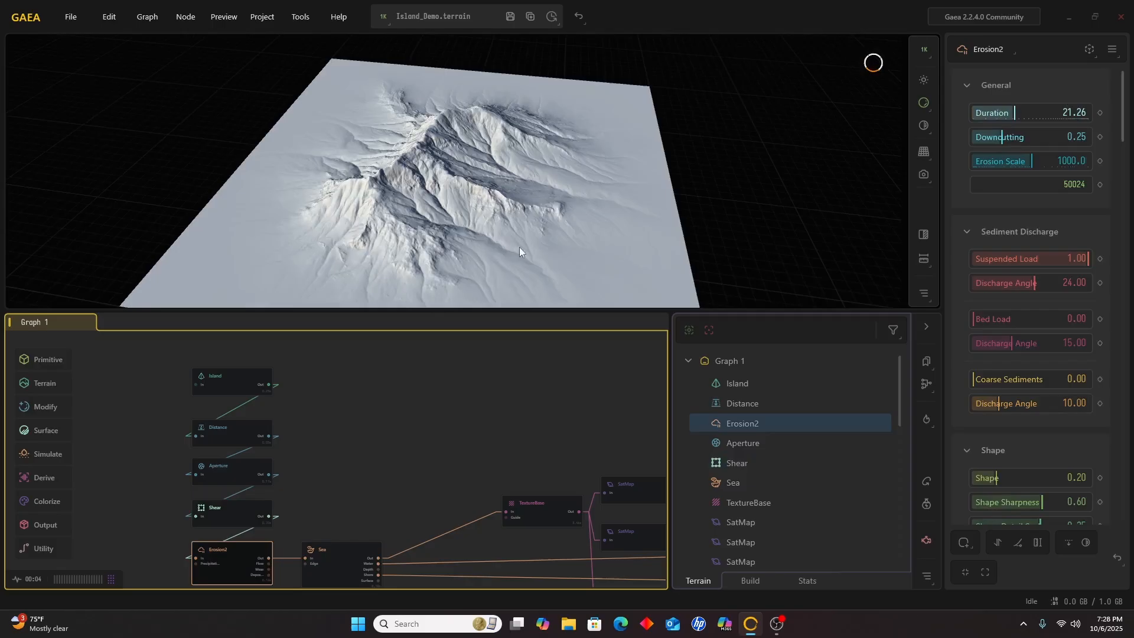
mouse_move(226, 566)
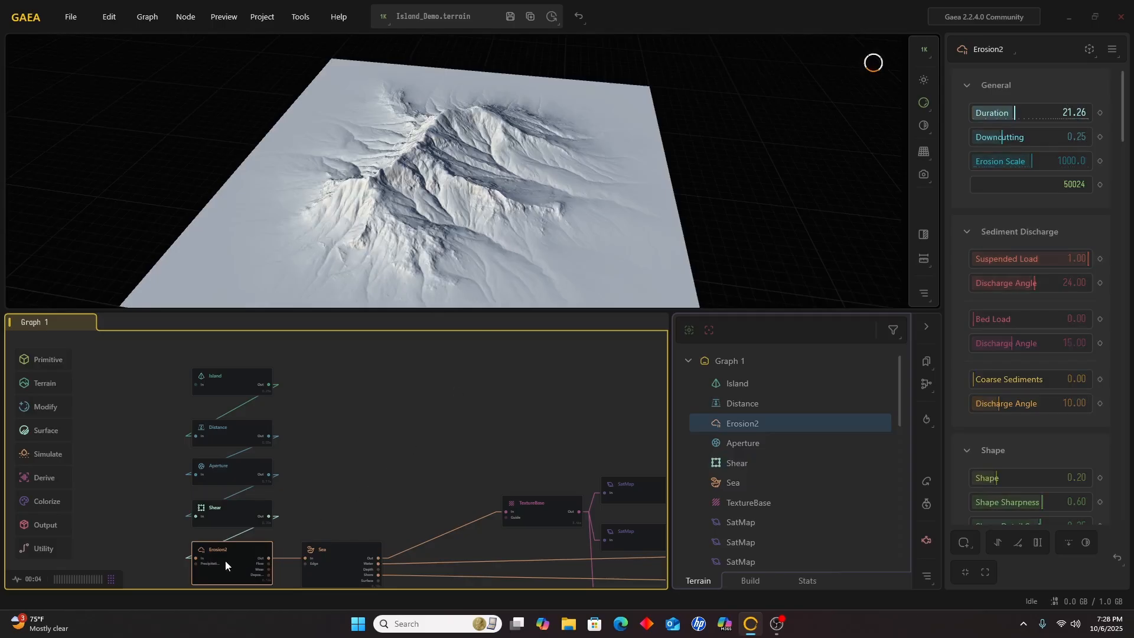
Show the Simulate category's list of erosion nodes for comparison with Erosion2
click(48, 454)
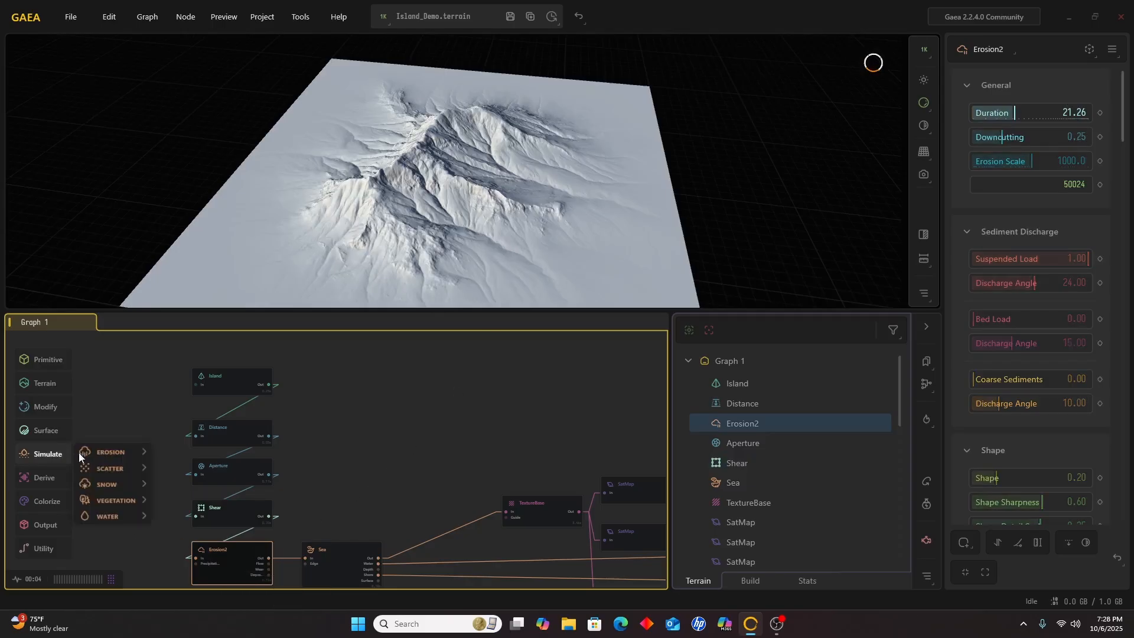
click(111, 451)
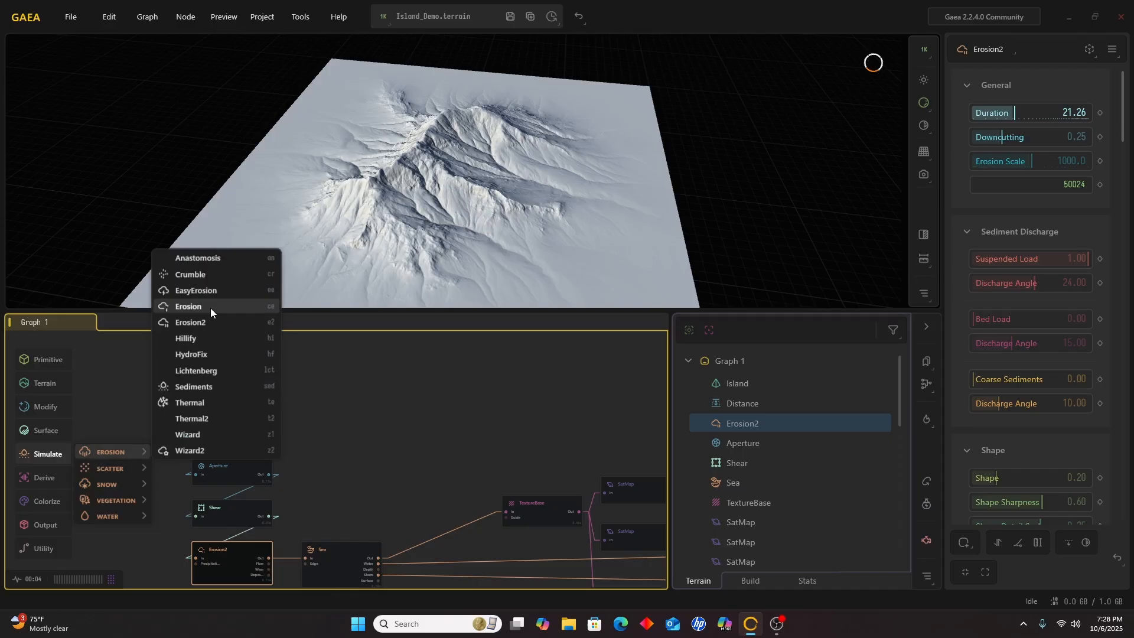
mouse_move(212, 326)
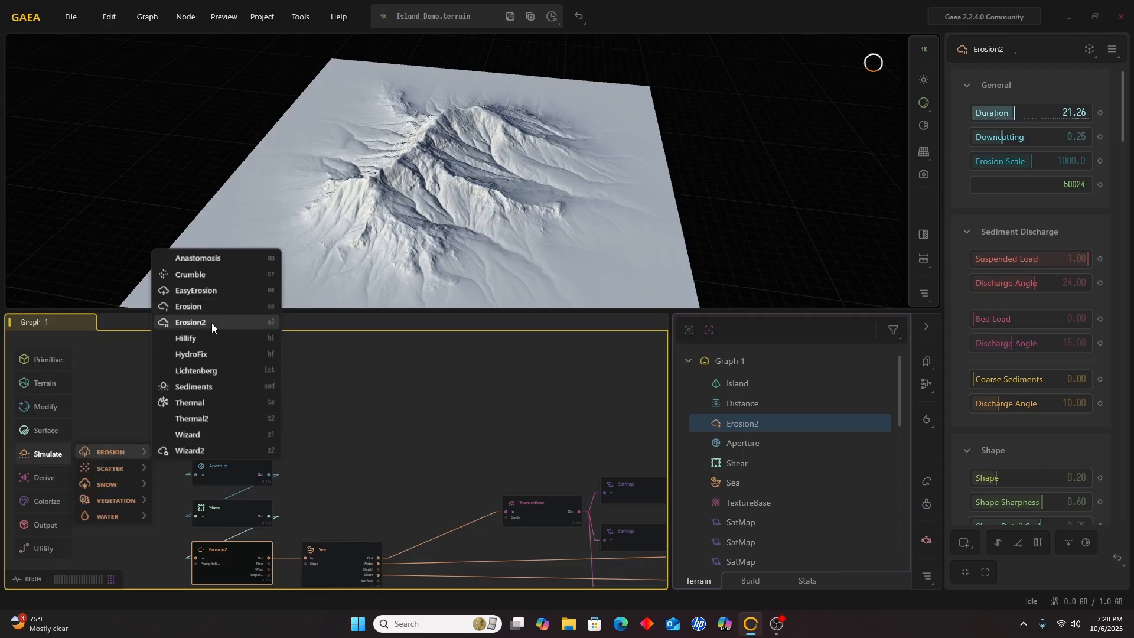
mouse_move(212, 451)
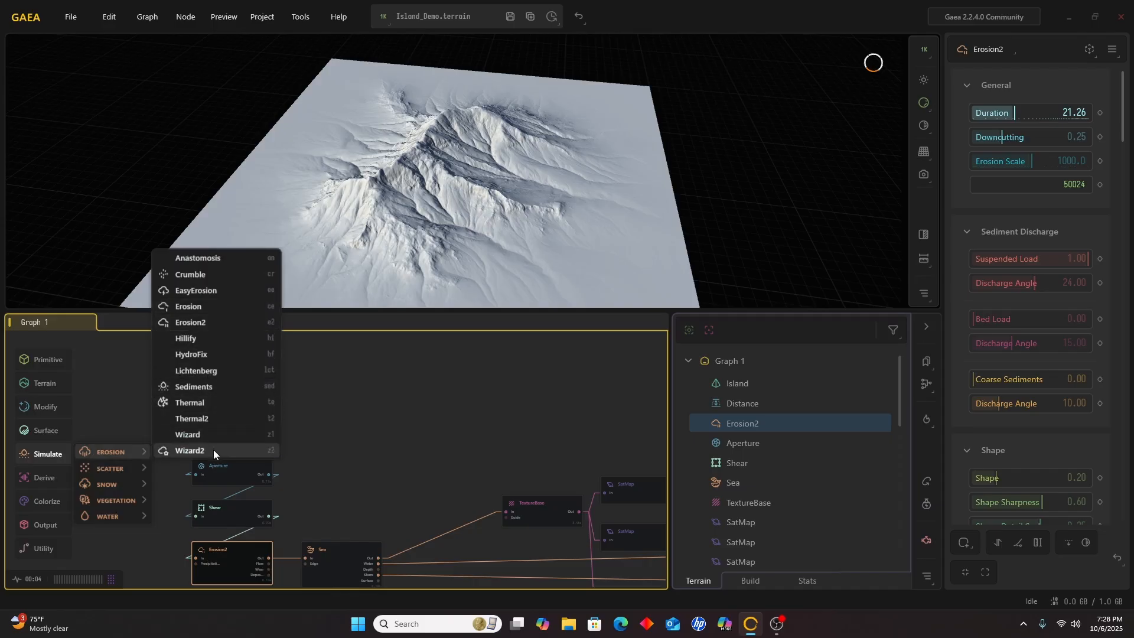
mouse_move(440, 398)
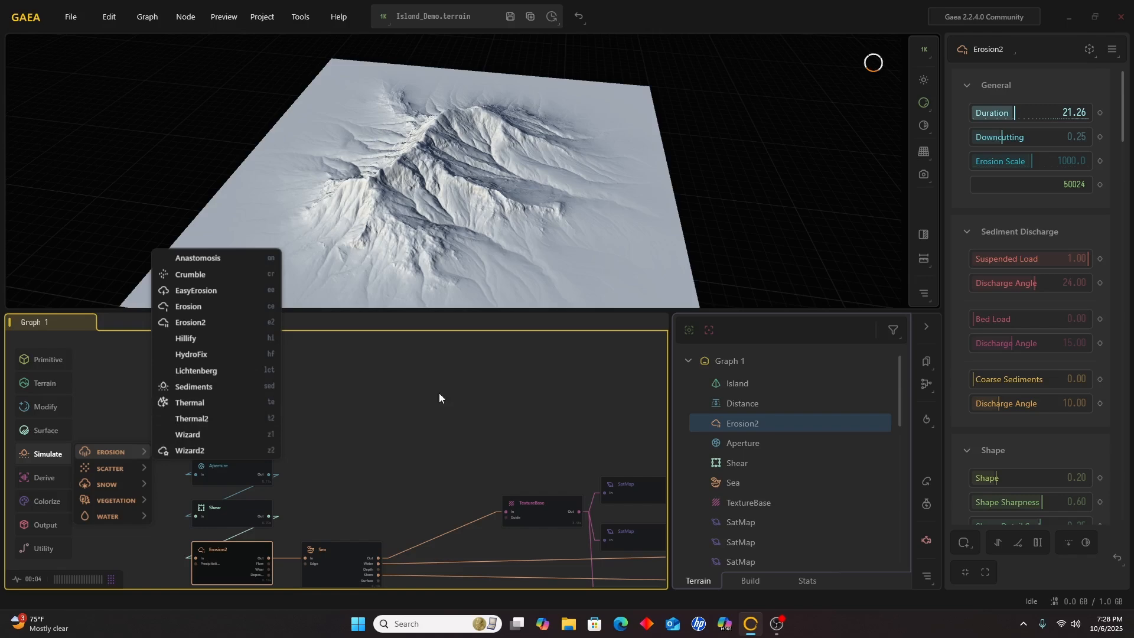
mouse_move(235, 307)
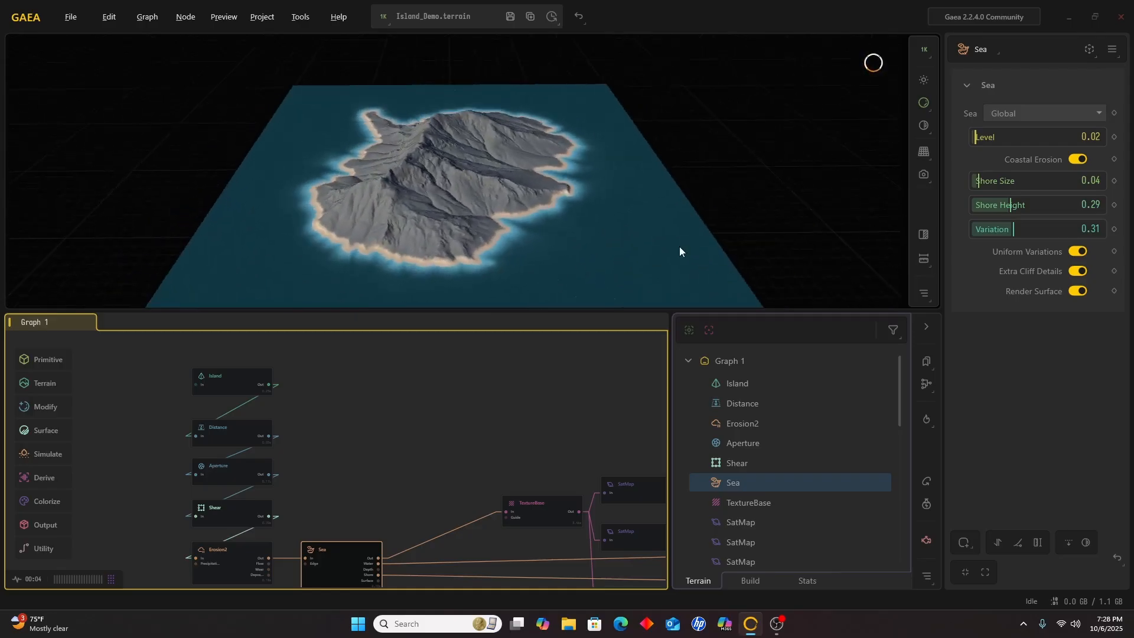
mouse_move(988, 188)
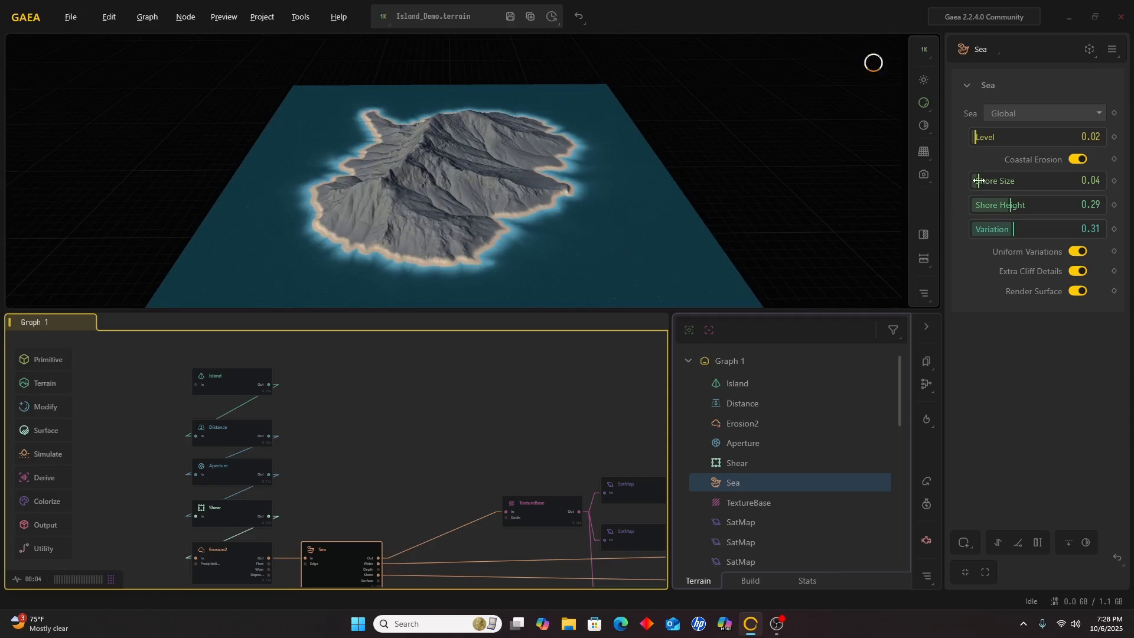
Adjust the Sea node's Shore Size slider to resize the sandy shore ring
drag(1034, 180, 1063, 180)
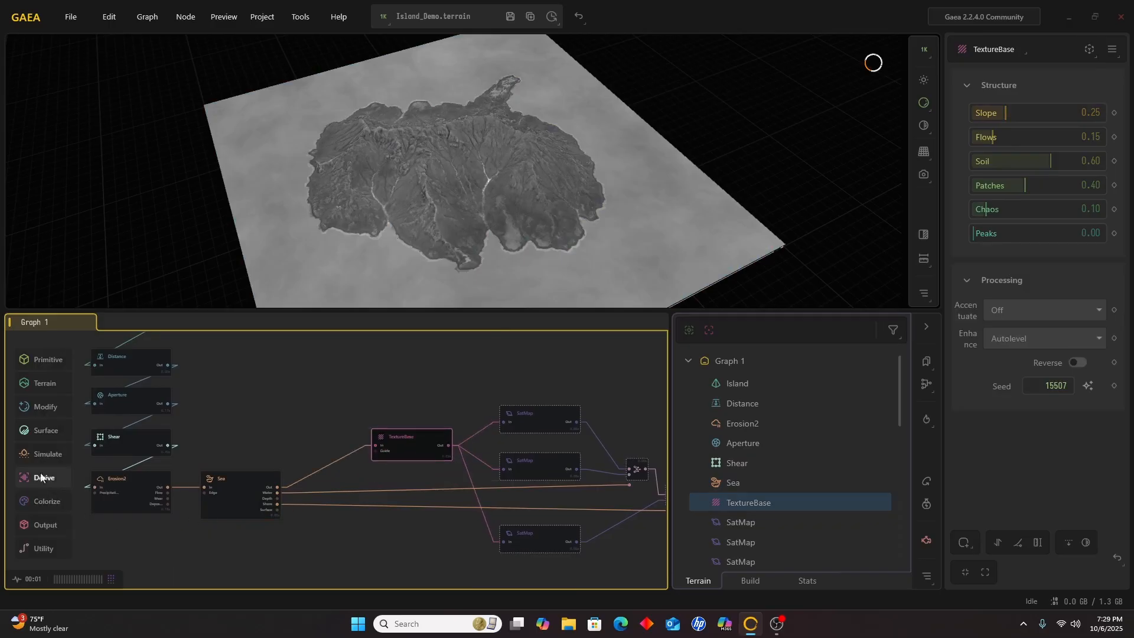
Add a SatMap node from Colorize > Color, tinting the island with a Rock palette
click(45, 500)
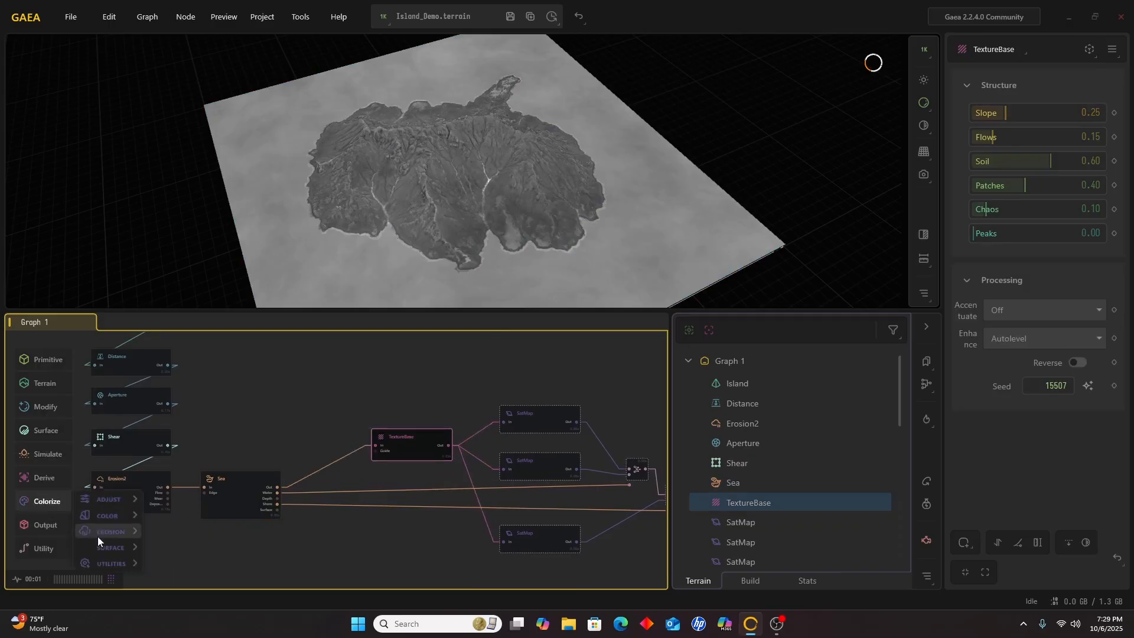
click(108, 515)
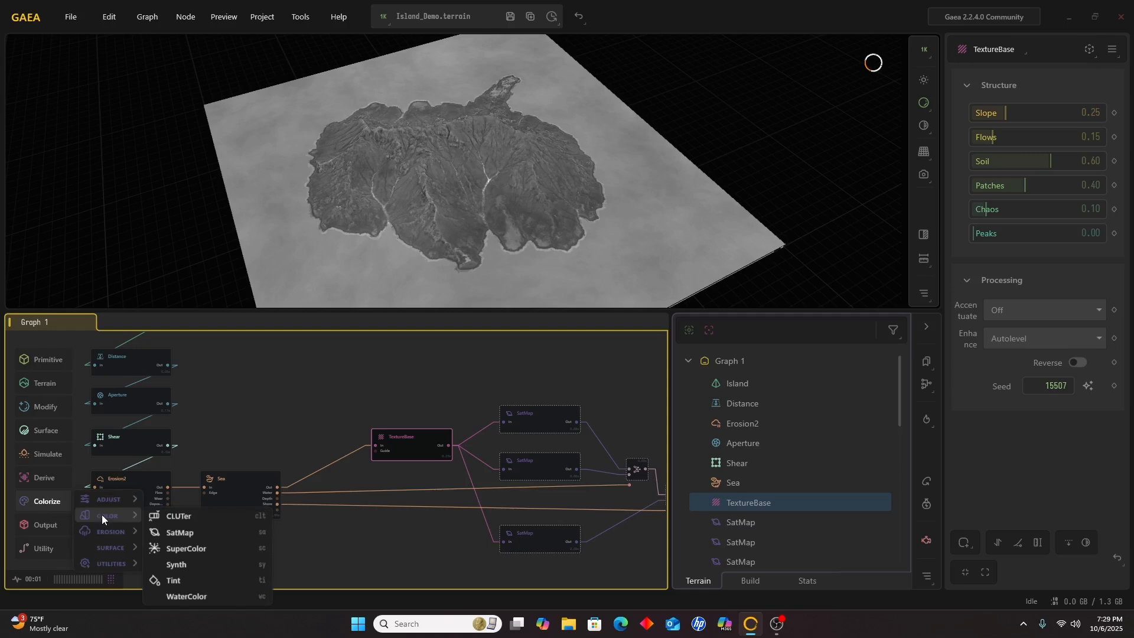
click(180, 532)
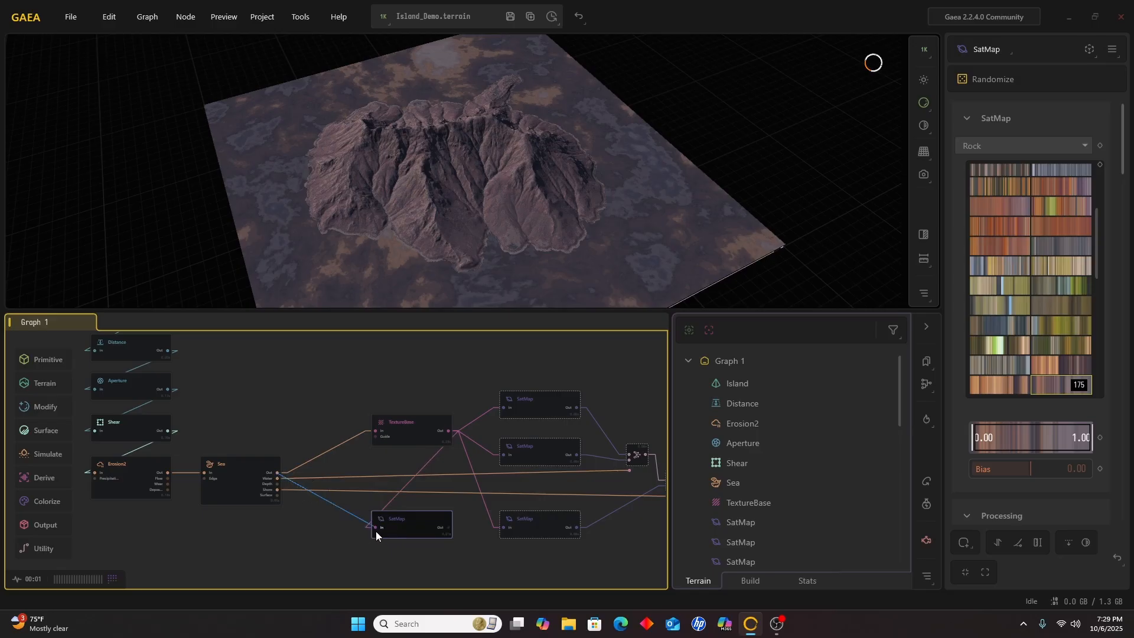
click(411, 524)
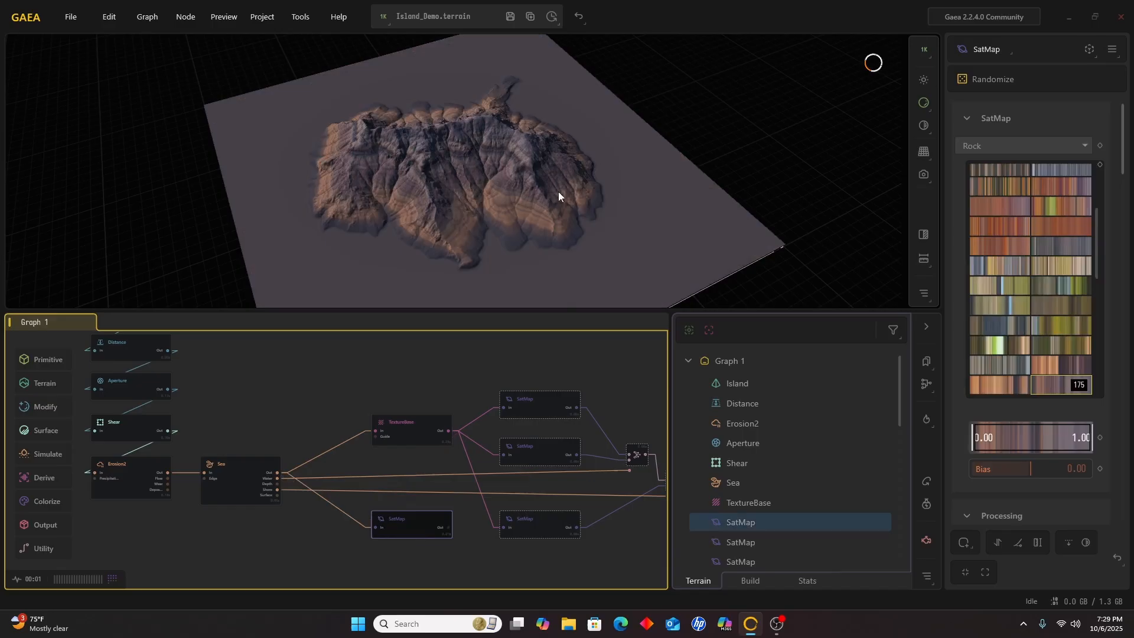
mouse_move(506, 243)
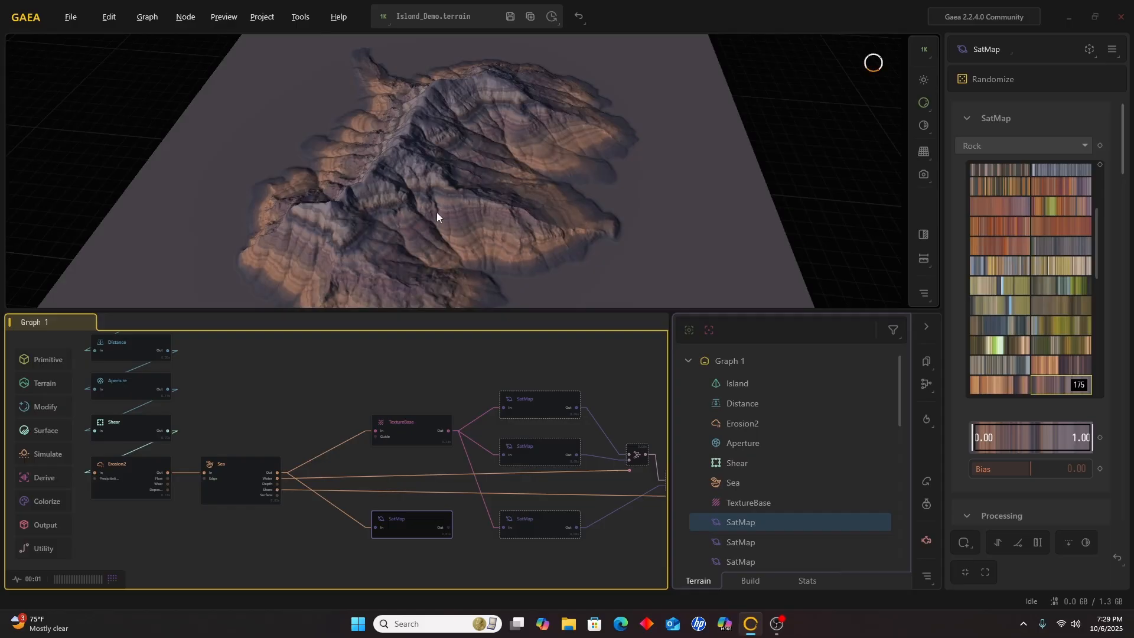
mouse_move(442, 167)
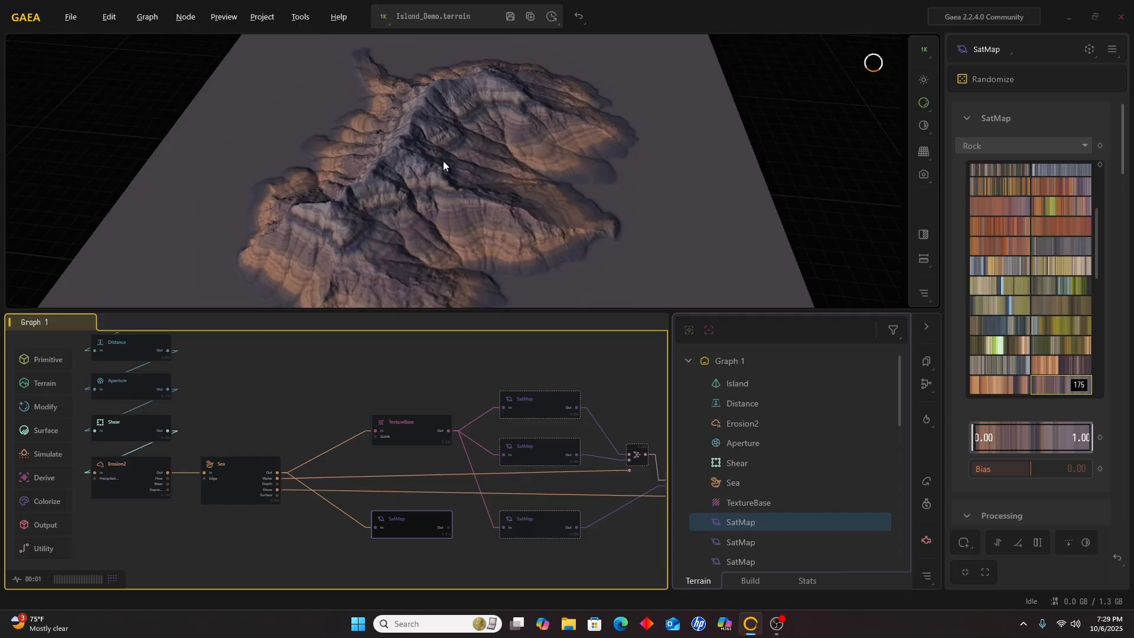
drag(443, 166, 453, 230)
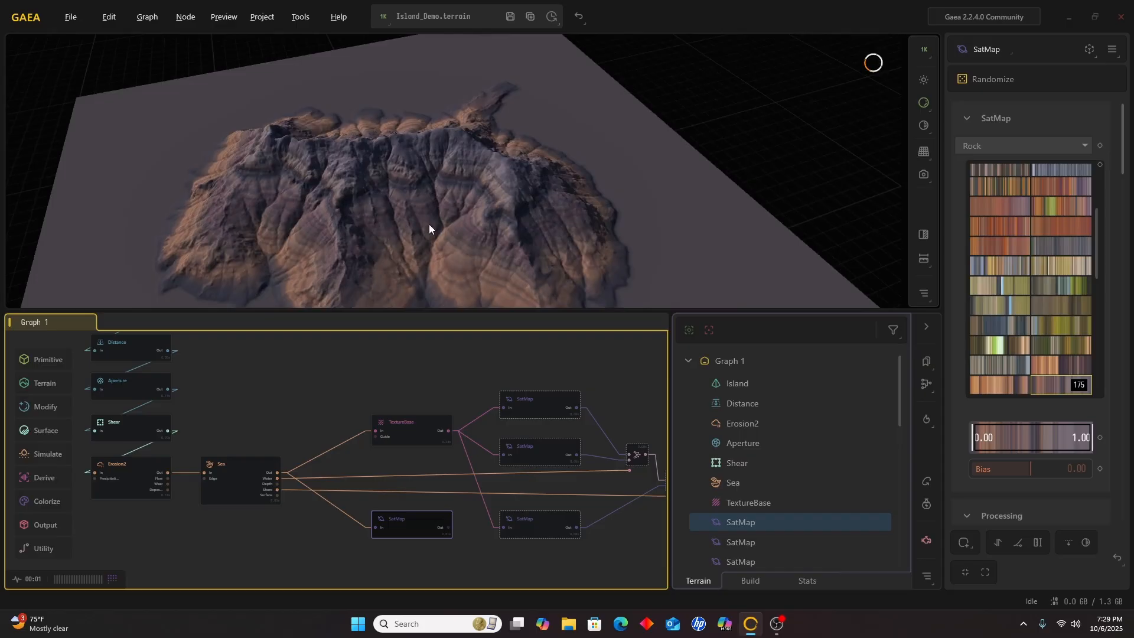
mouse_move(460, 249)
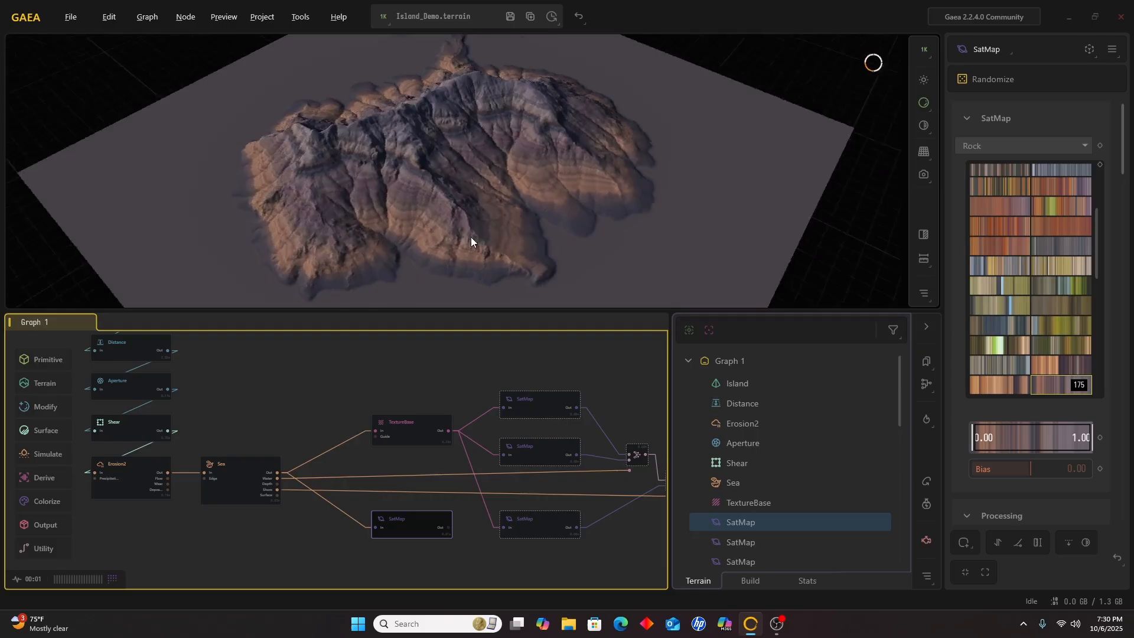
drag(469, 242, 381, 150)
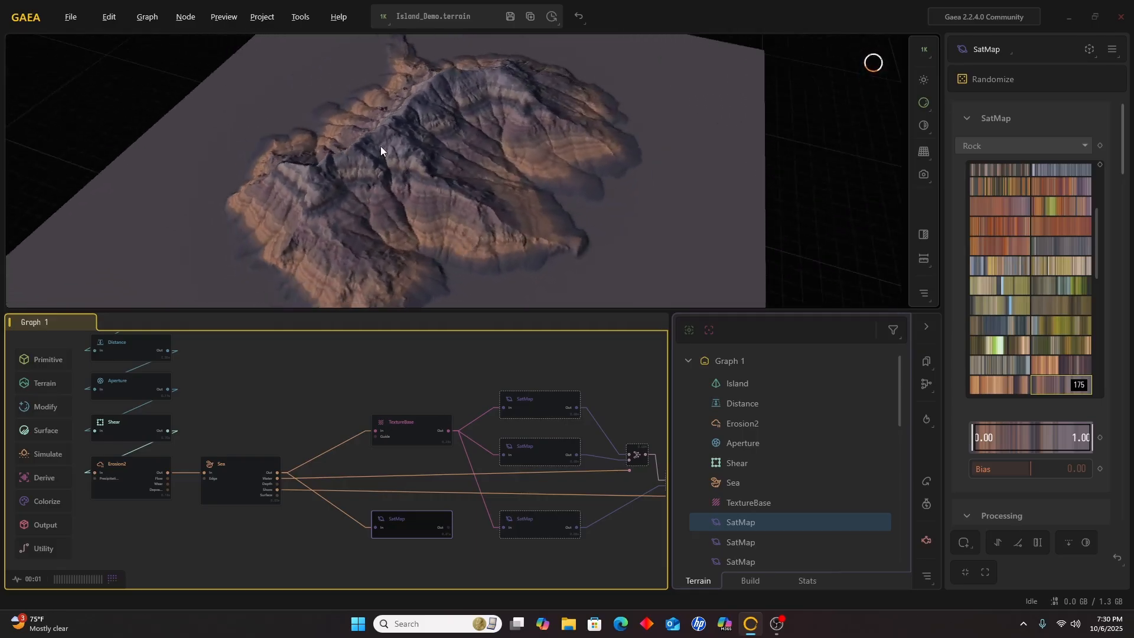
mouse_move(375, 166)
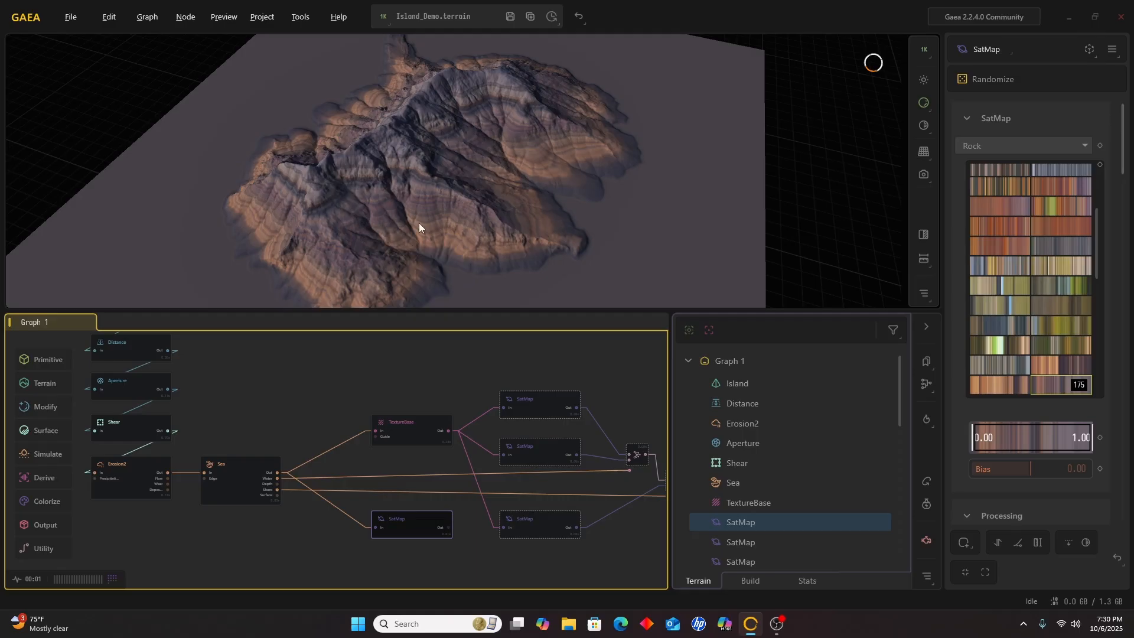
mouse_move(421, 160)
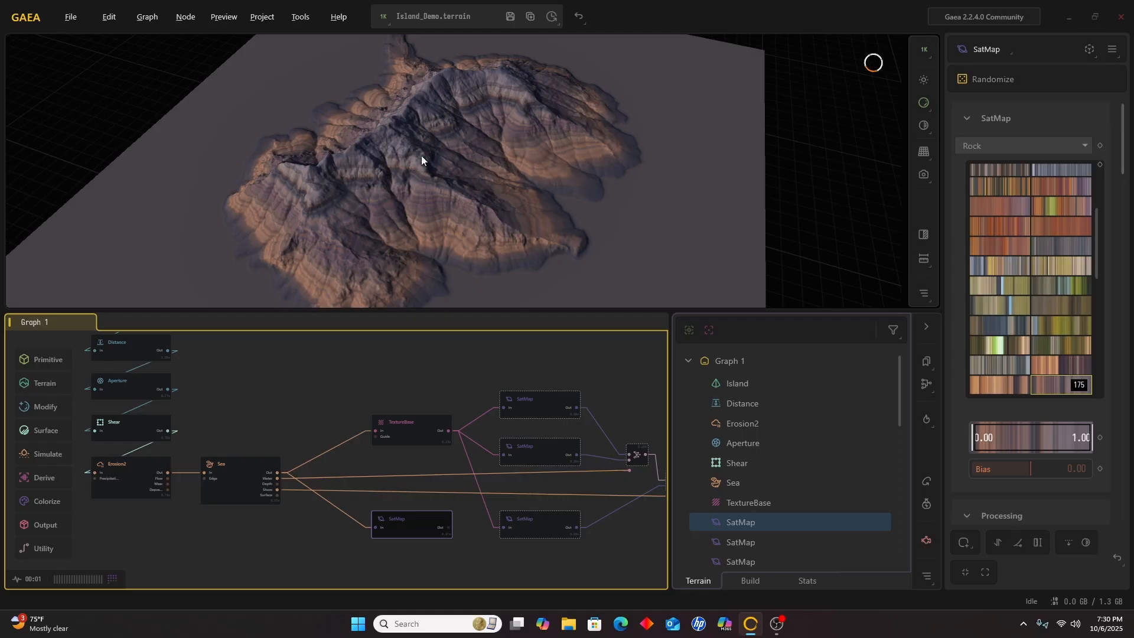
mouse_move(450, 256)
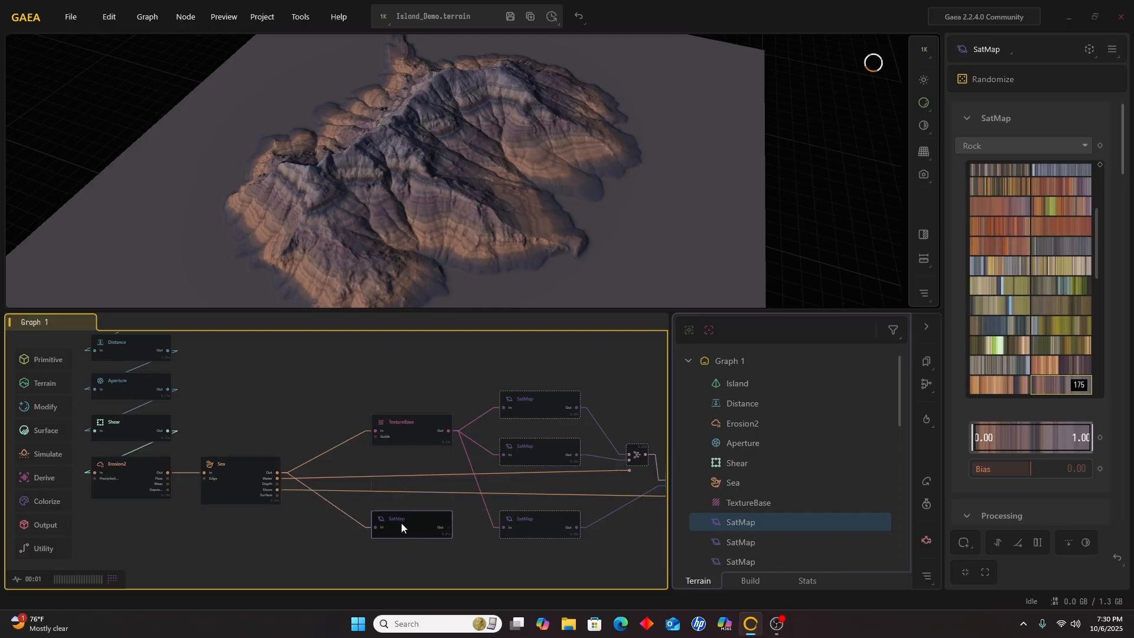
mouse_move(448, 437)
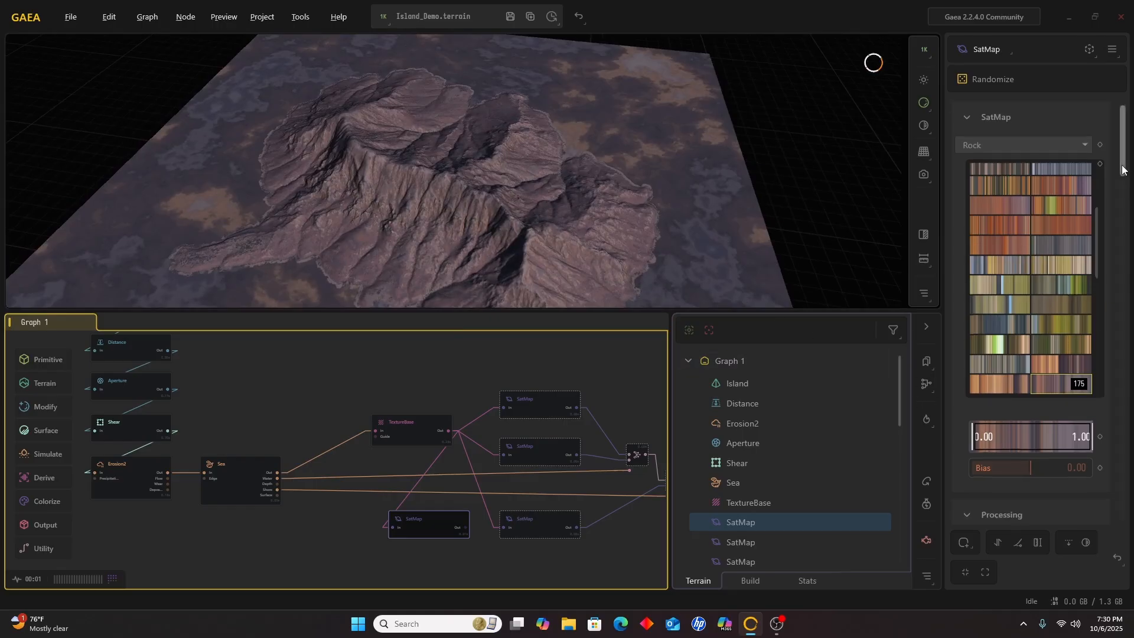
Try several SatMap gradients, settle on gradient 125 with Reverse turned off
scroll(down, 3)
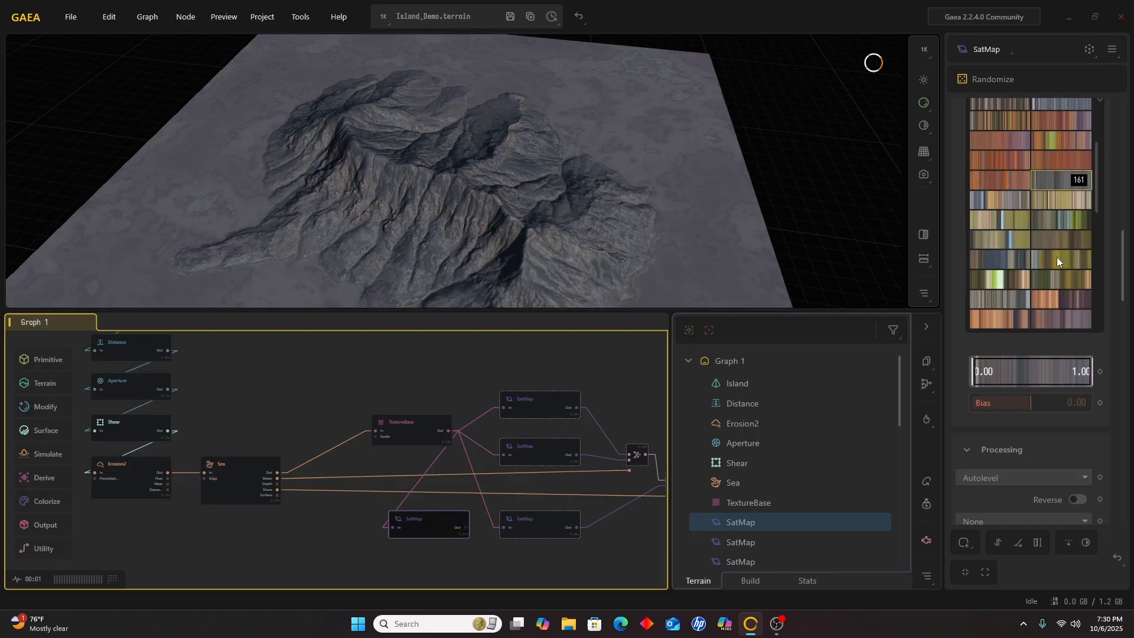
click(1017, 318)
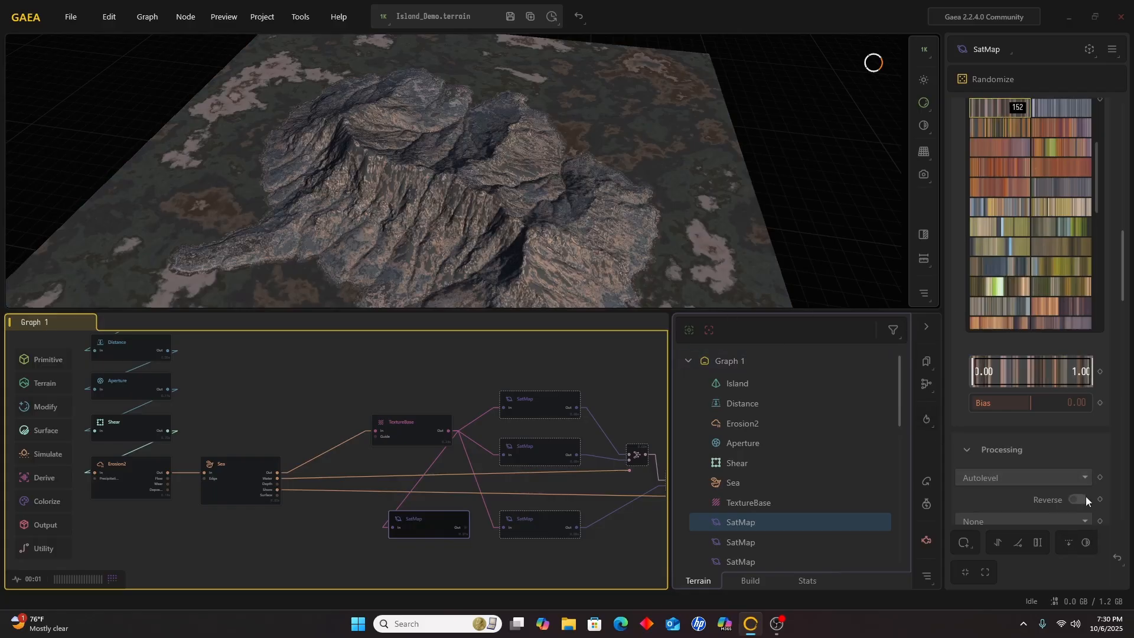
click(1078, 499)
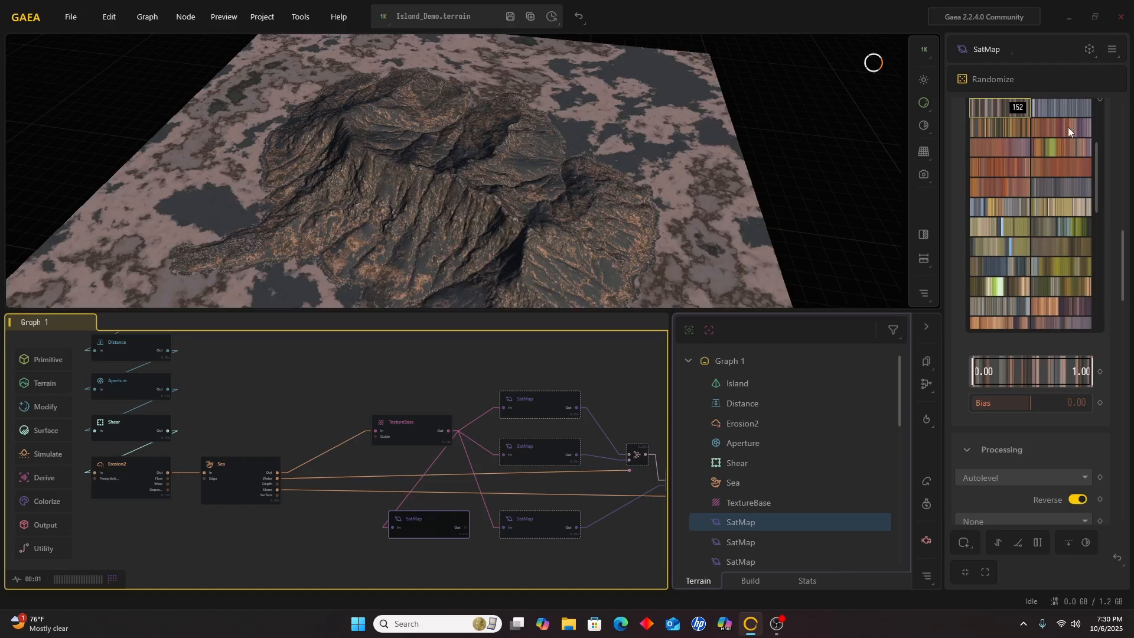
click(1029, 146)
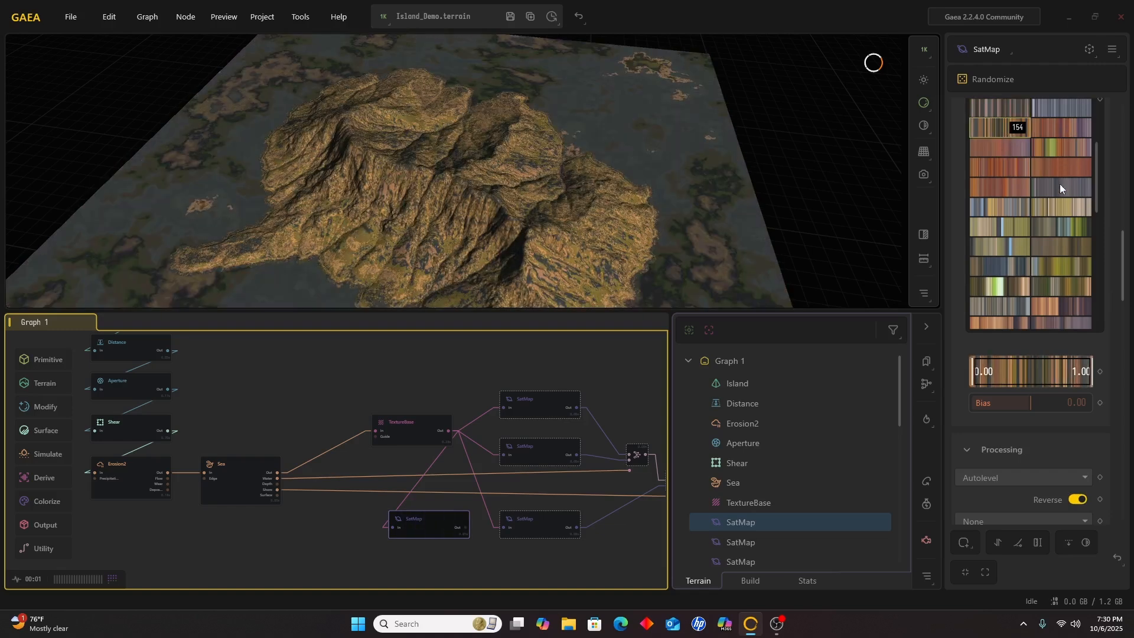
scroll(up, 3)
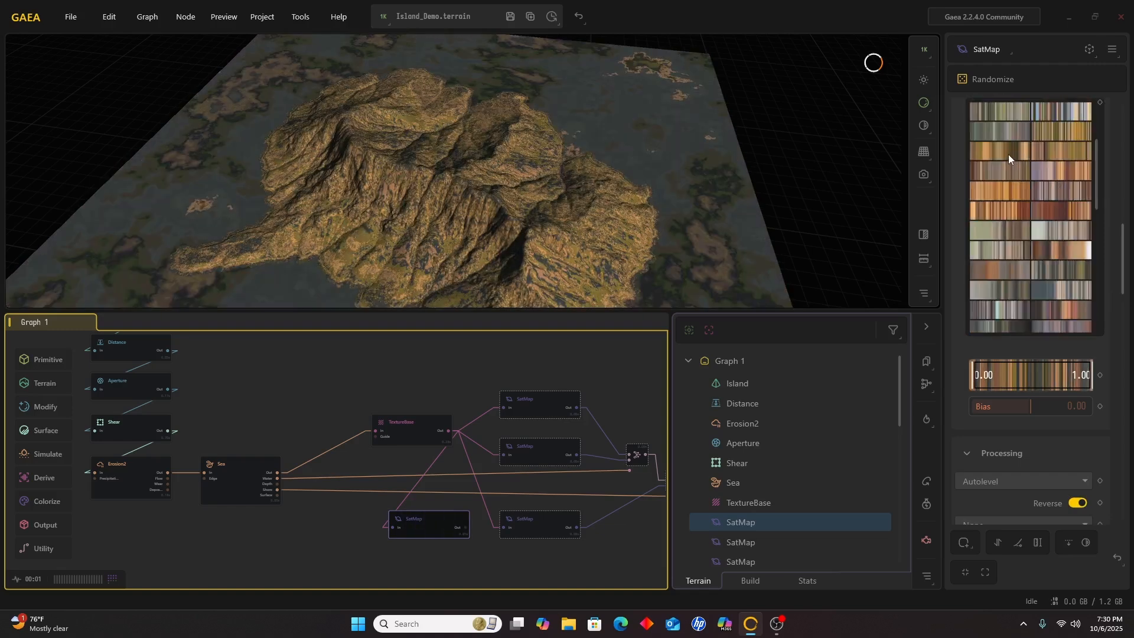
click(1000, 189)
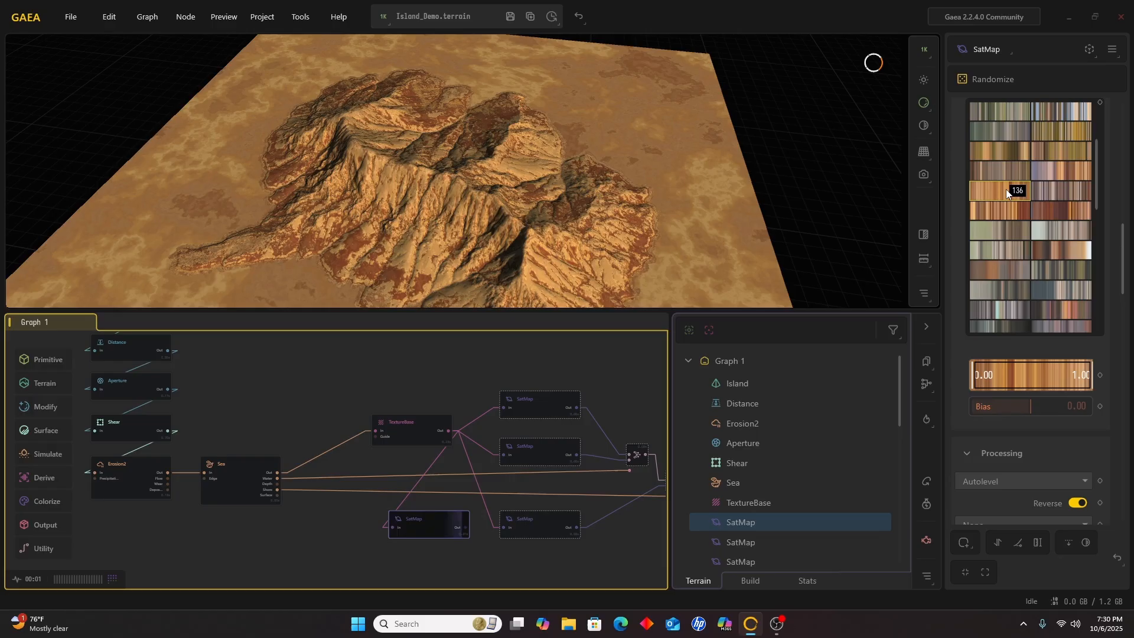
click(1055, 211)
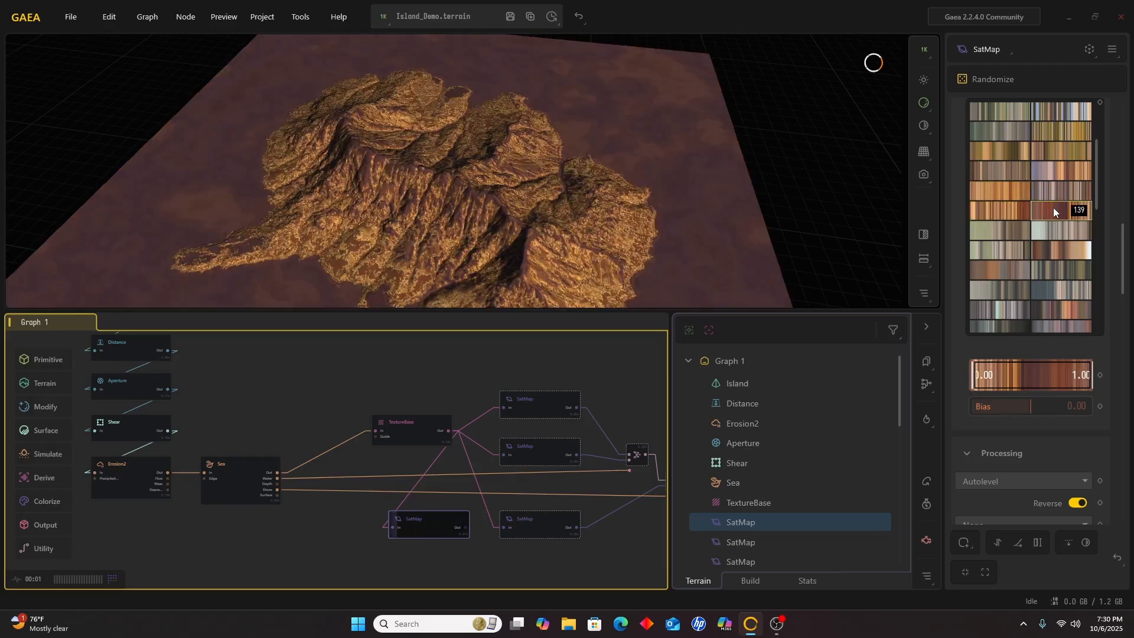
click(1063, 137)
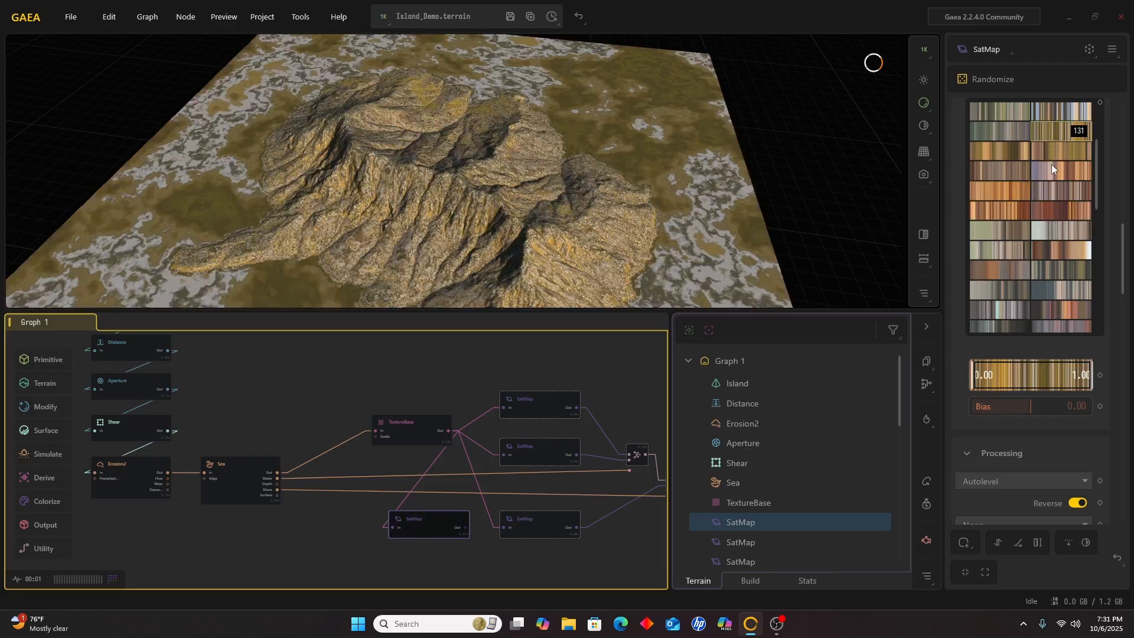
click(1041, 249)
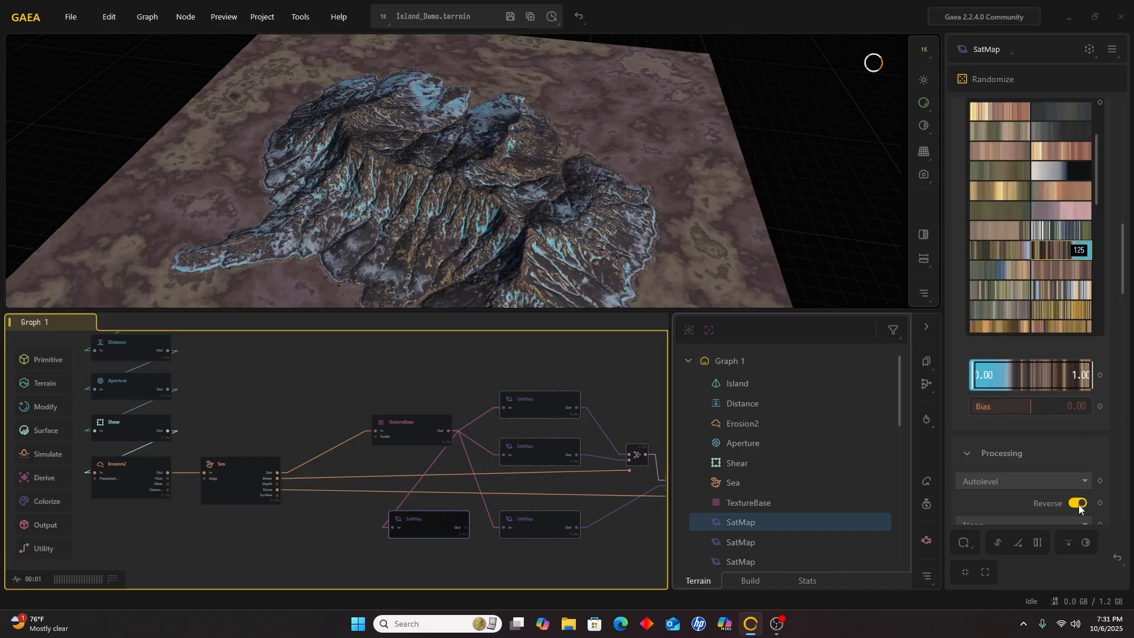
click(1078, 503)
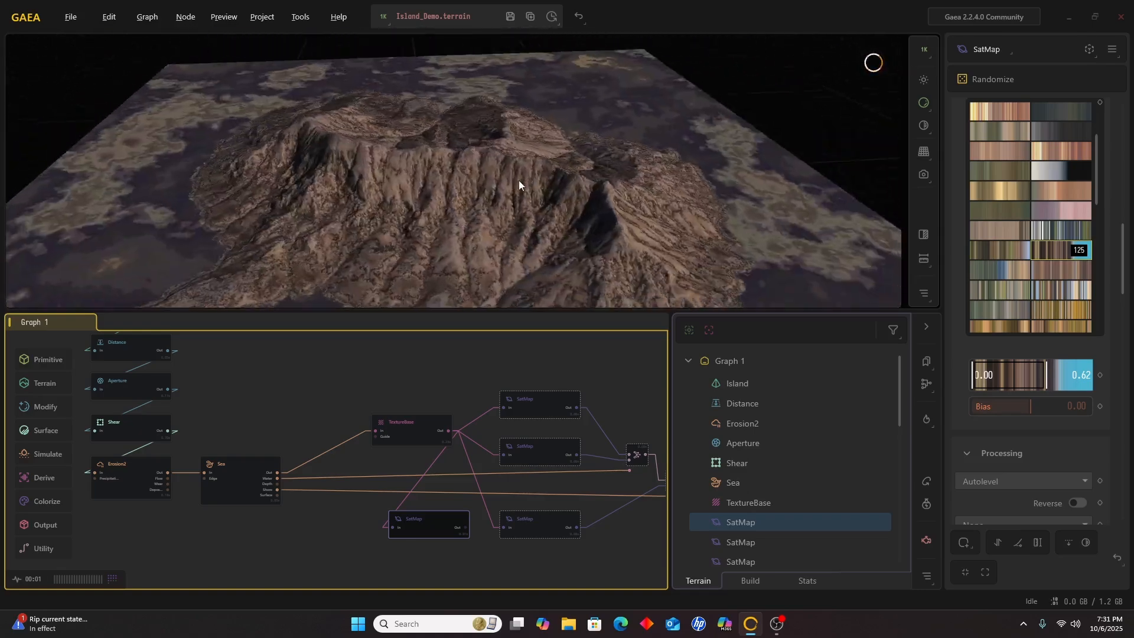
Orbit the view low across the island toward its main ridge
drag(518, 185, 444, 209)
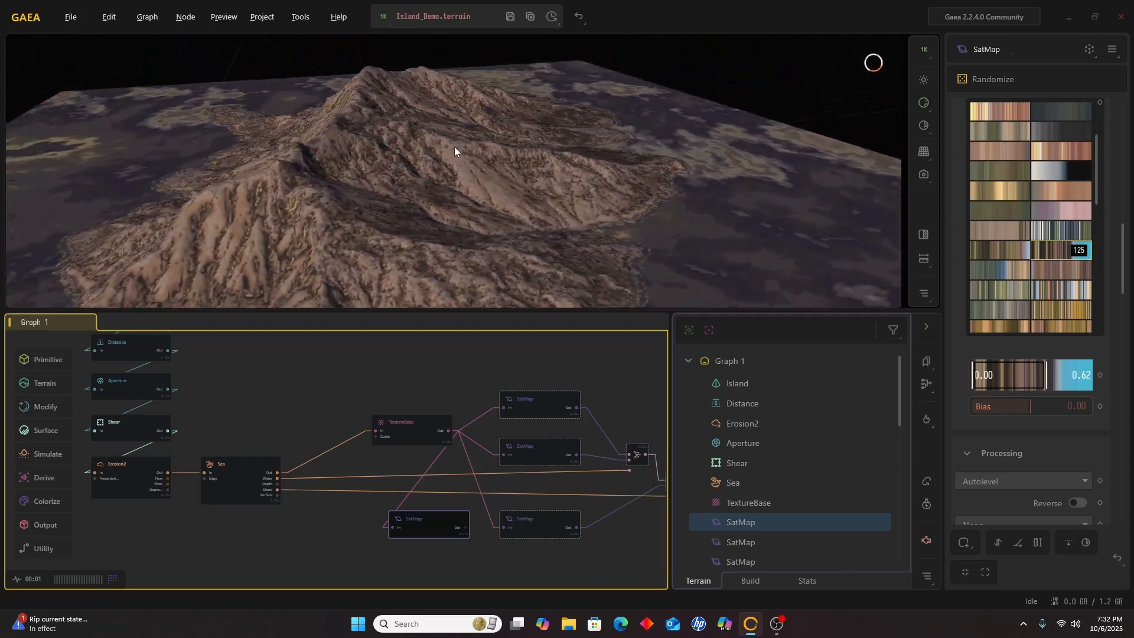
drag(455, 153, 406, 157)
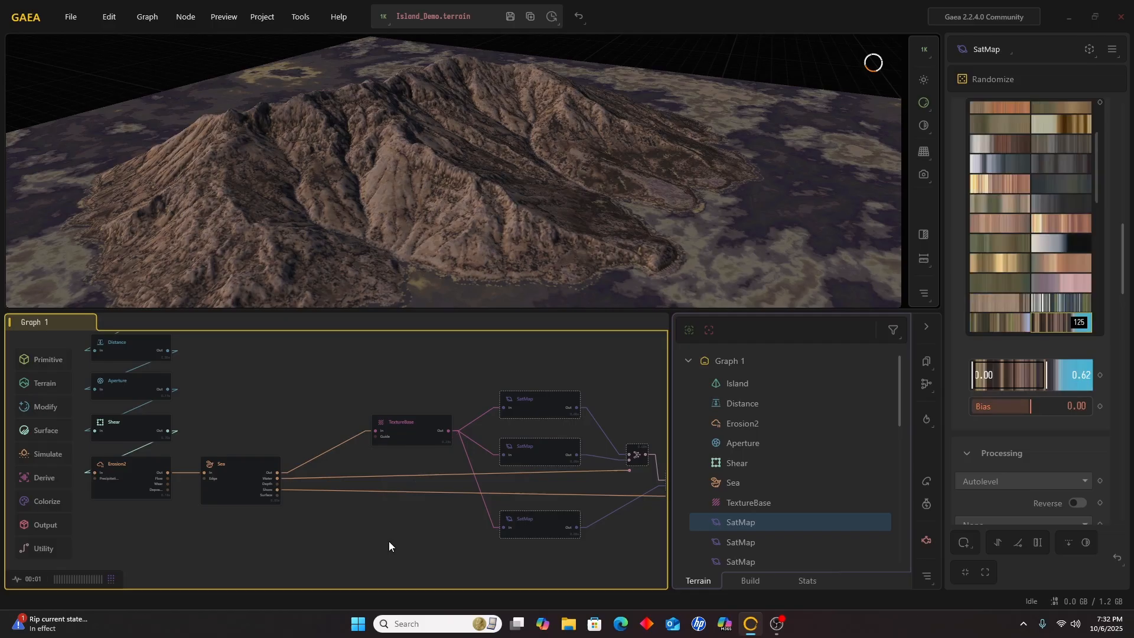
click(410, 430)
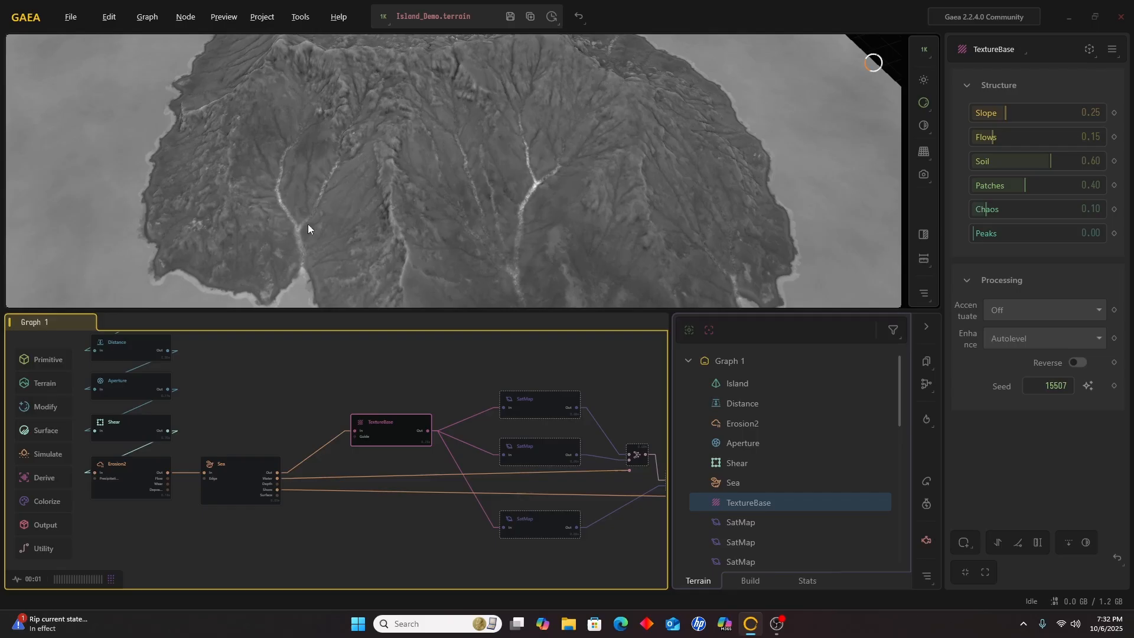
mouse_move(511, 121)
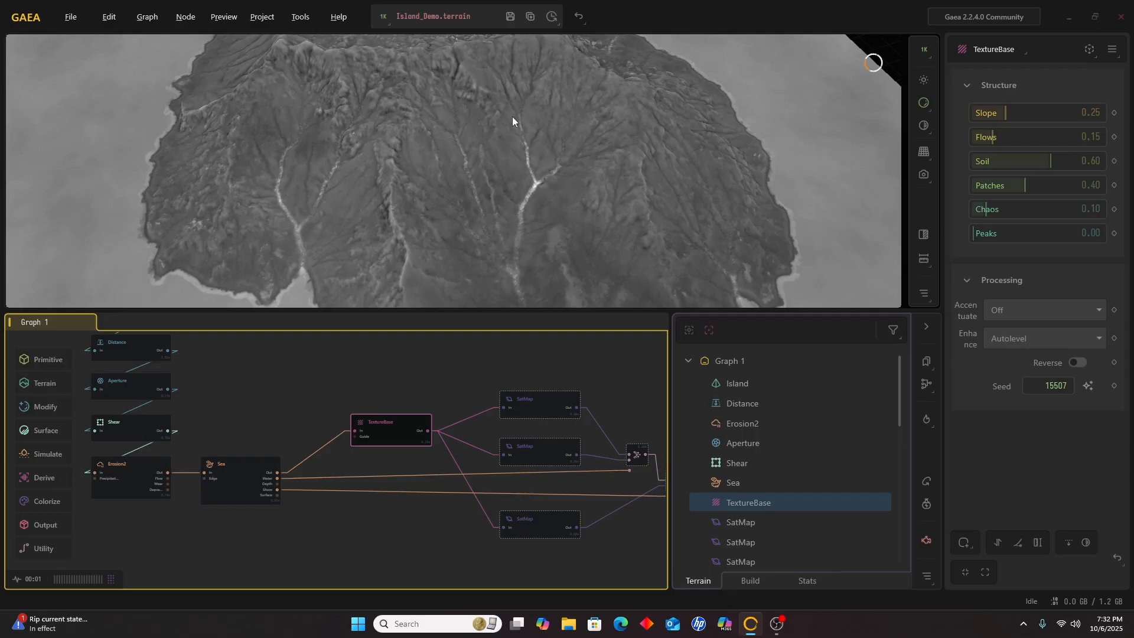
mouse_move(353, 228)
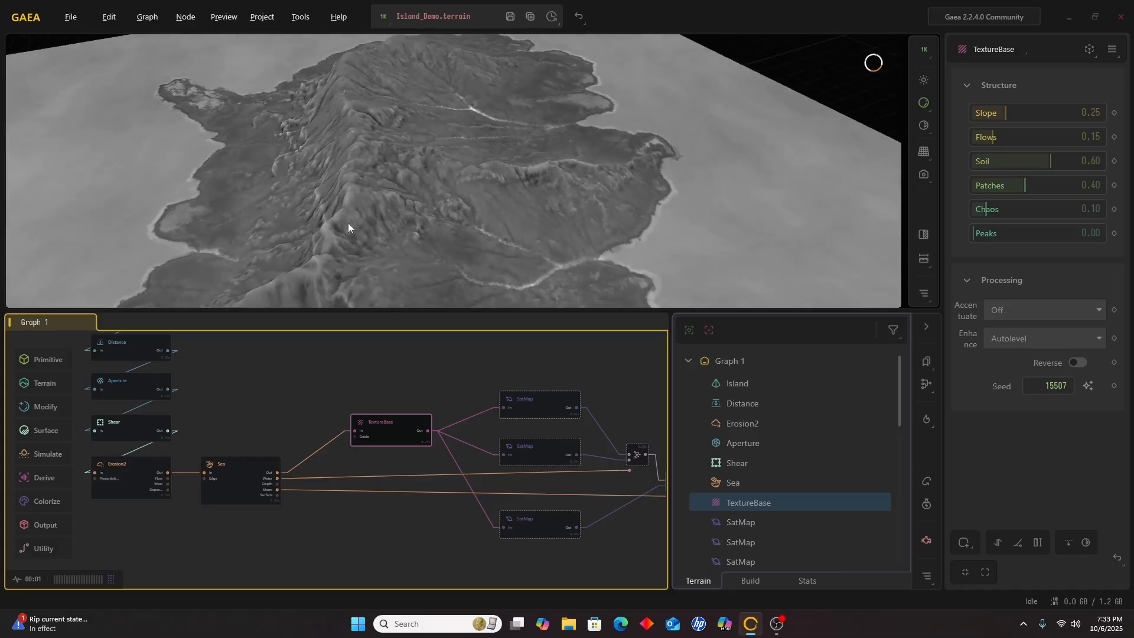
Orbit around the grey TextureBase terrain to view its slopes
drag(347, 228, 465, 176)
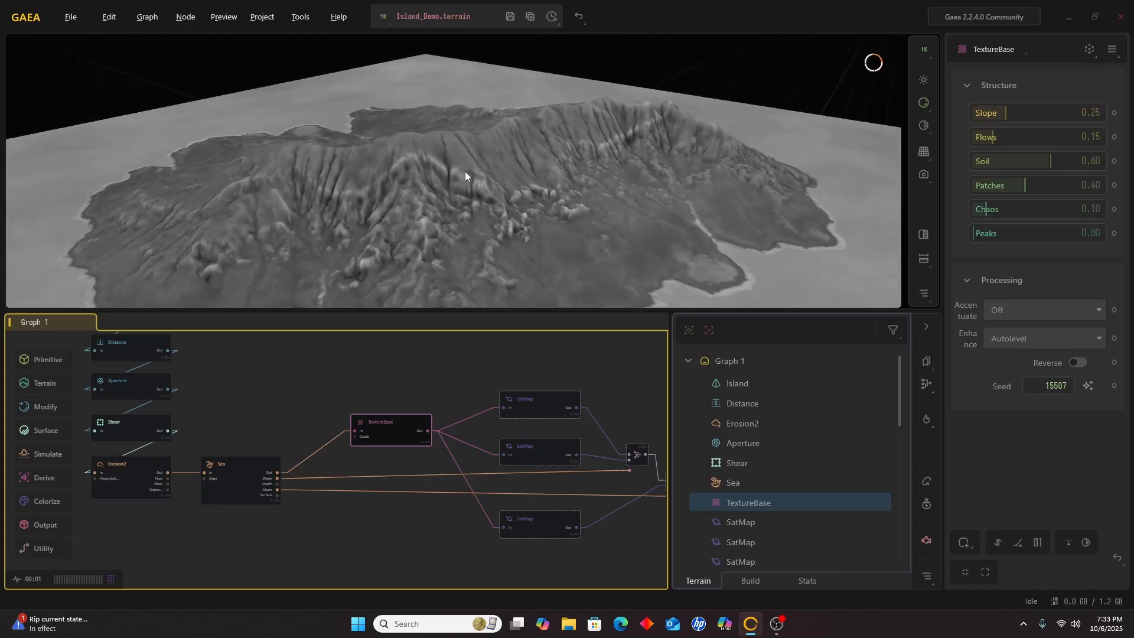
drag(465, 177, 457, 225)
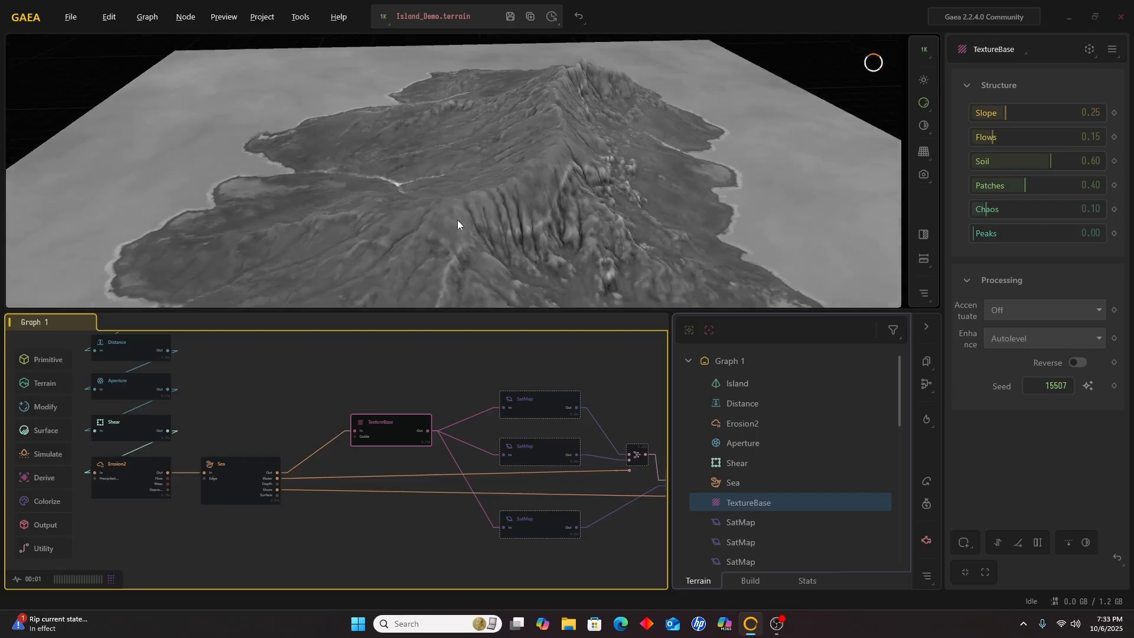
drag(457, 224, 301, 224)
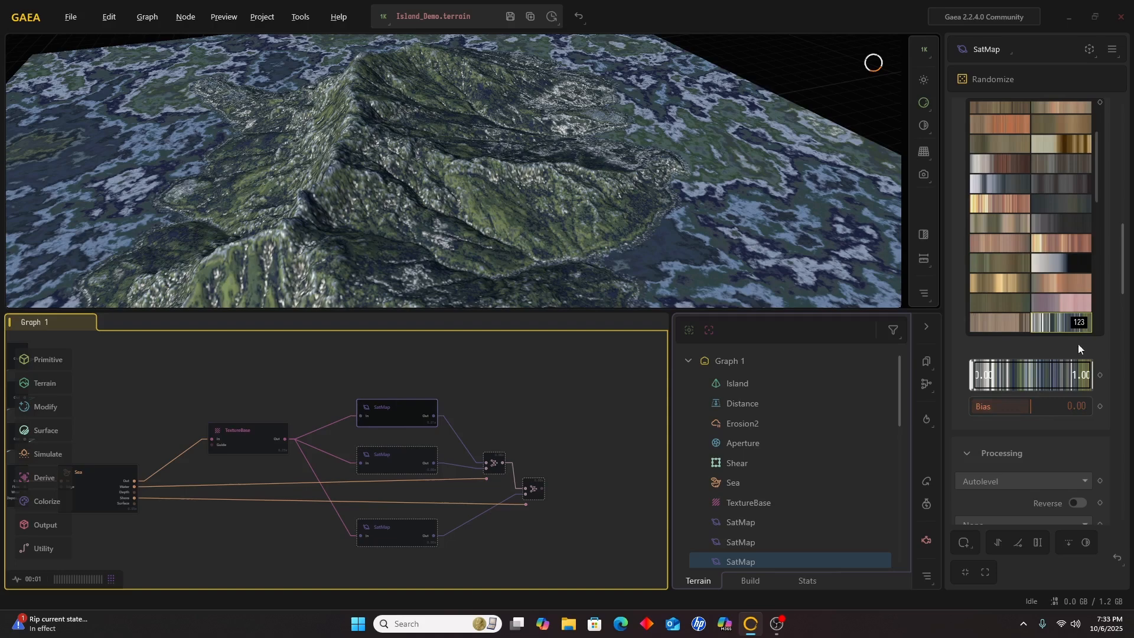
mouse_move(723, 294)
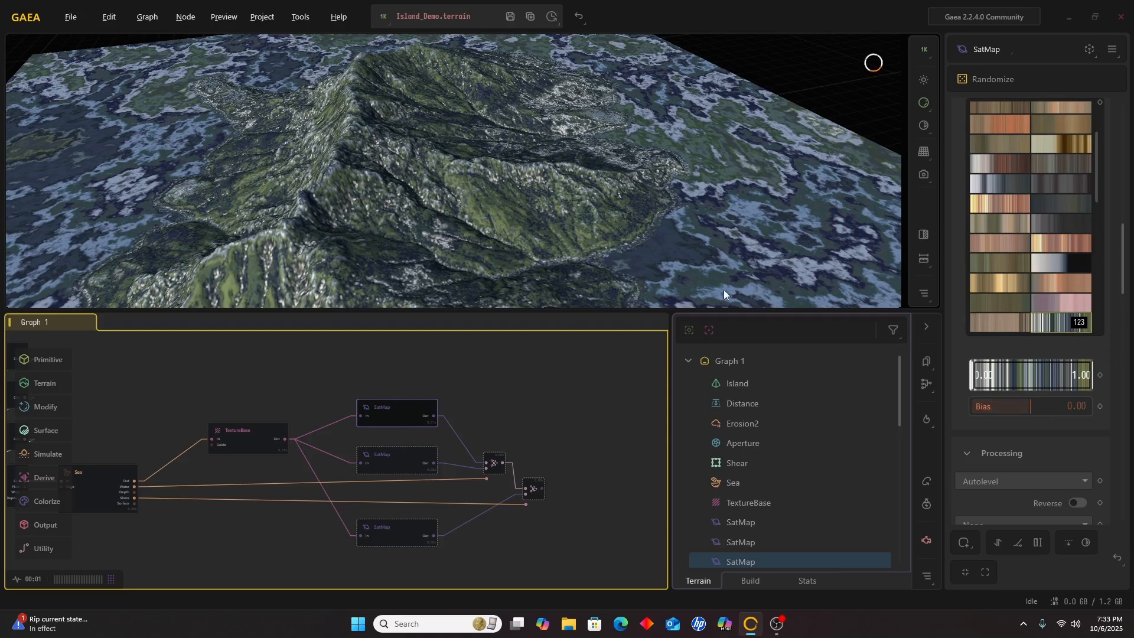
mouse_move(928, 328)
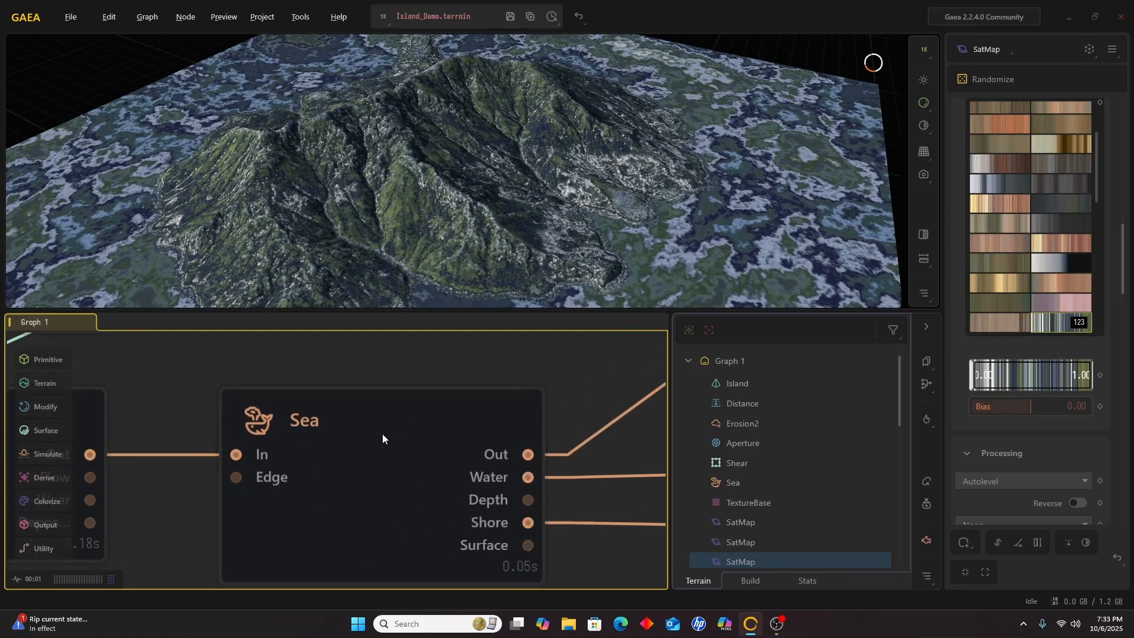
mouse_move(527, 454)
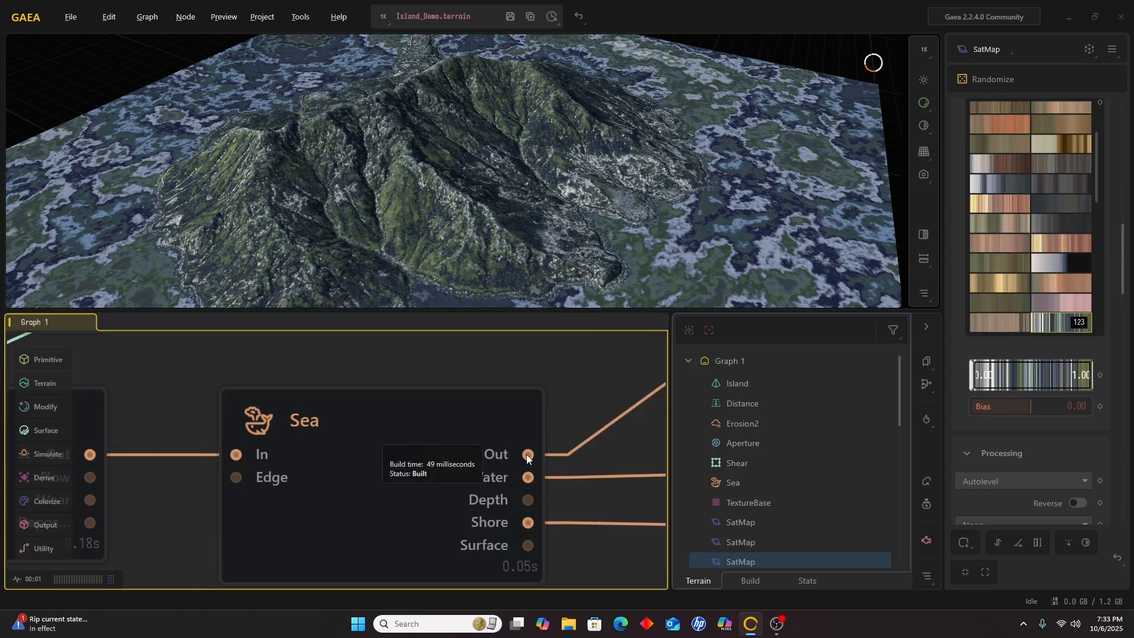
mouse_move(603, 251)
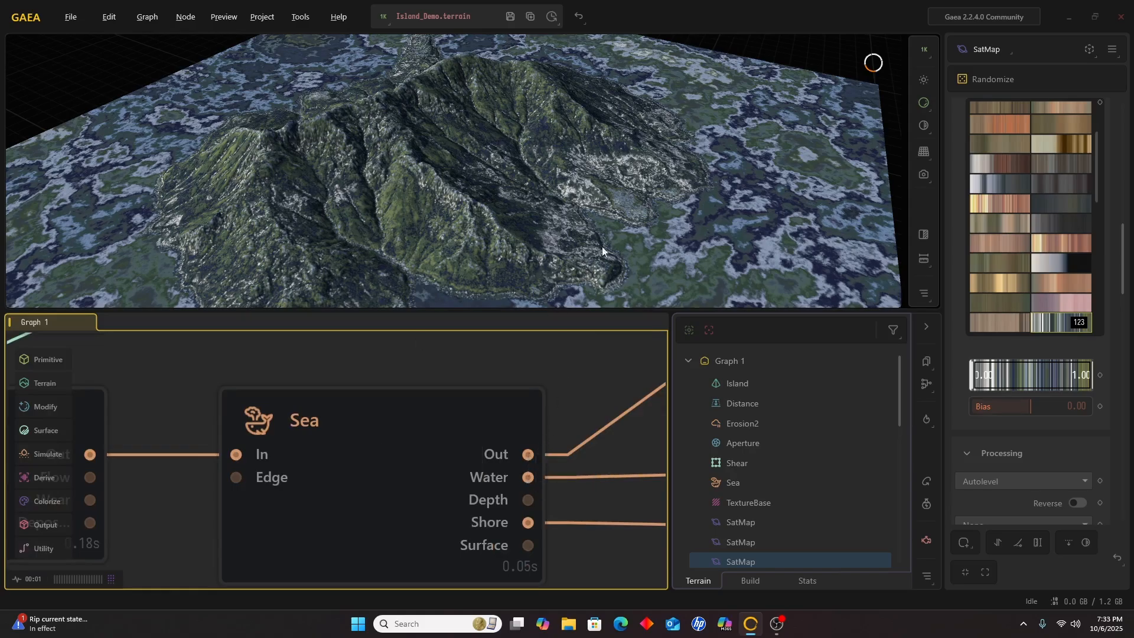
mouse_move(605, 387)
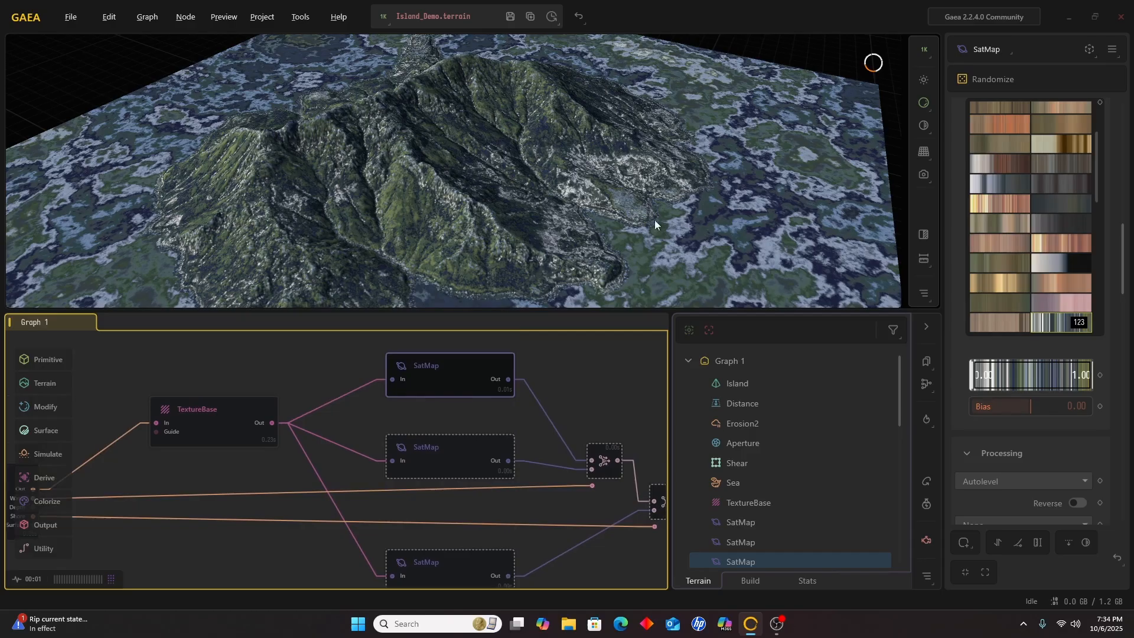
mouse_move(455, 458)
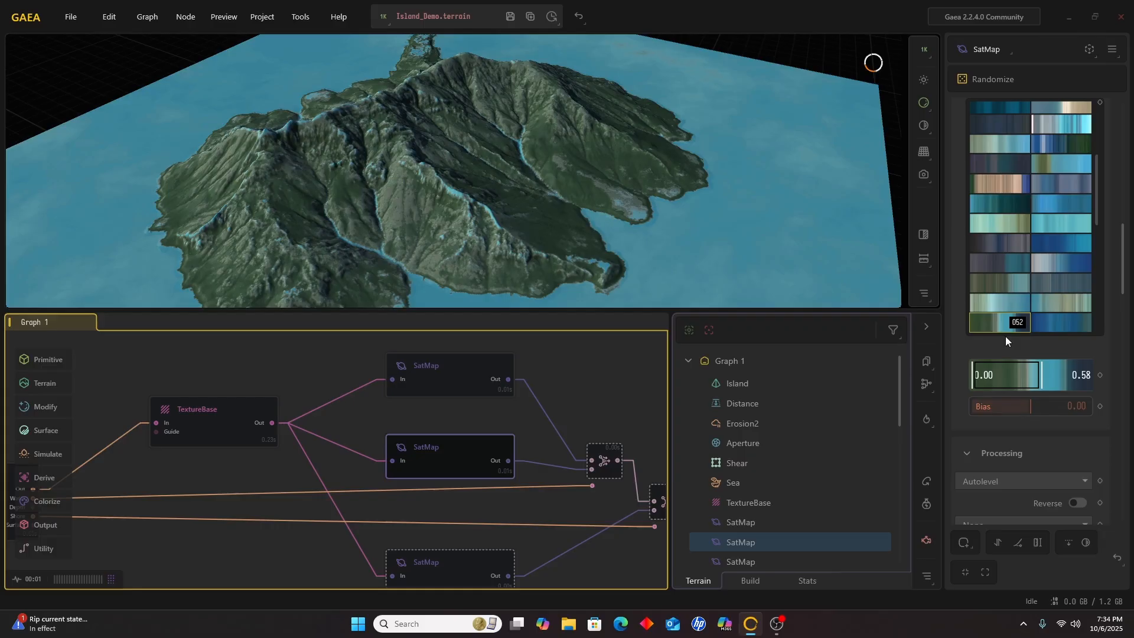
mouse_move(1018, 379)
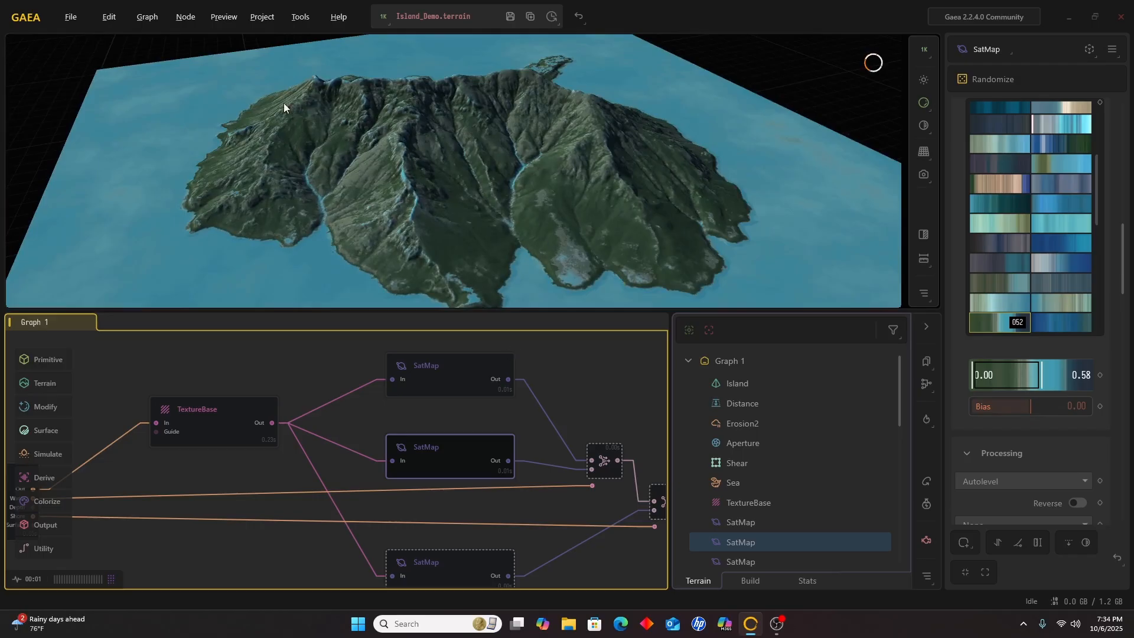
mouse_move(484, 260)
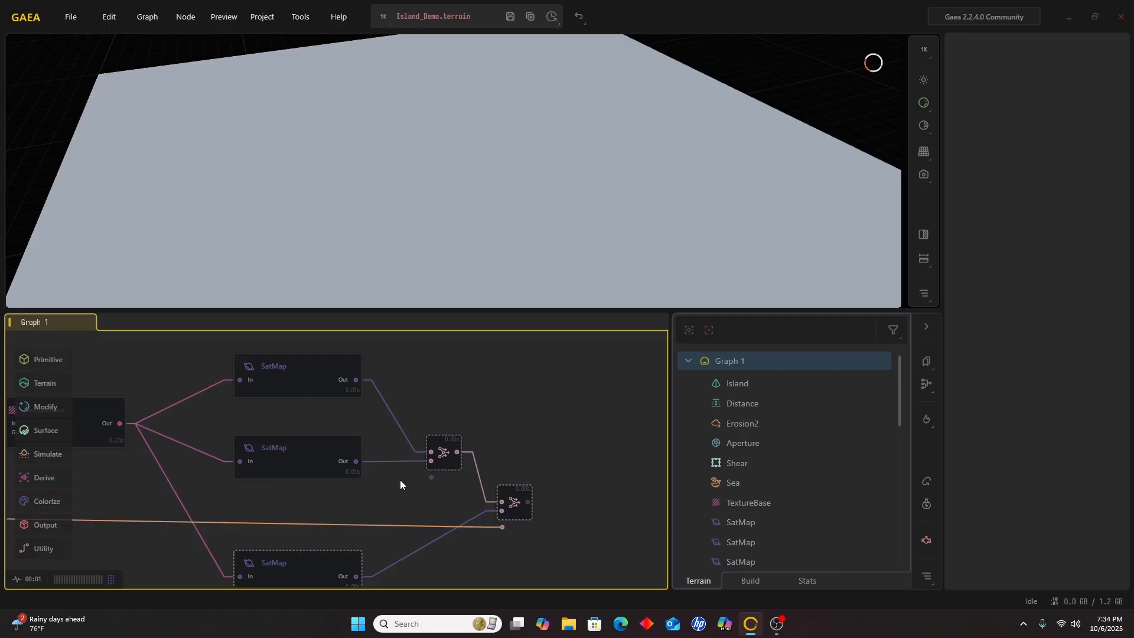
Wire Sea's Water mask into the first Combine, giving the island a mossy rocky texture
click(443, 452)
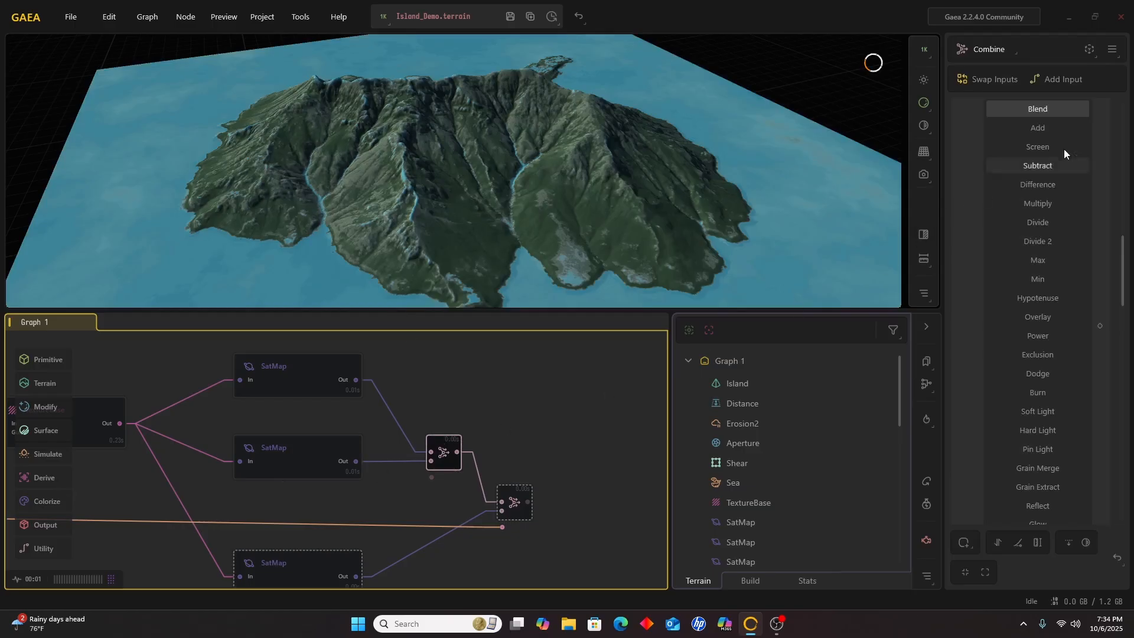
mouse_move(881, 209)
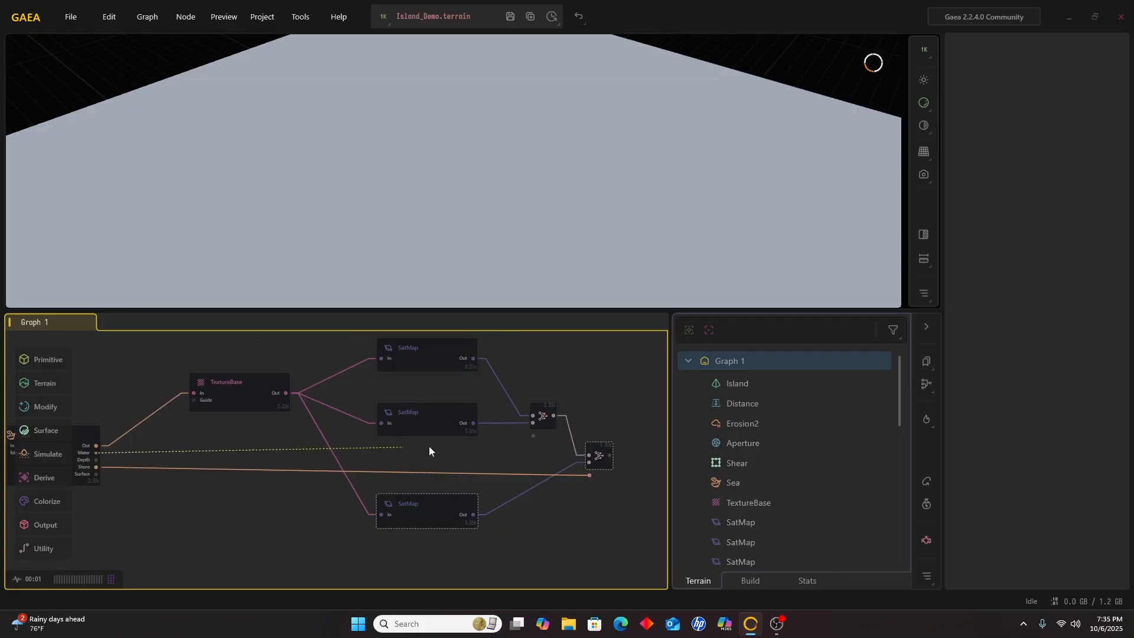
click(542, 416)
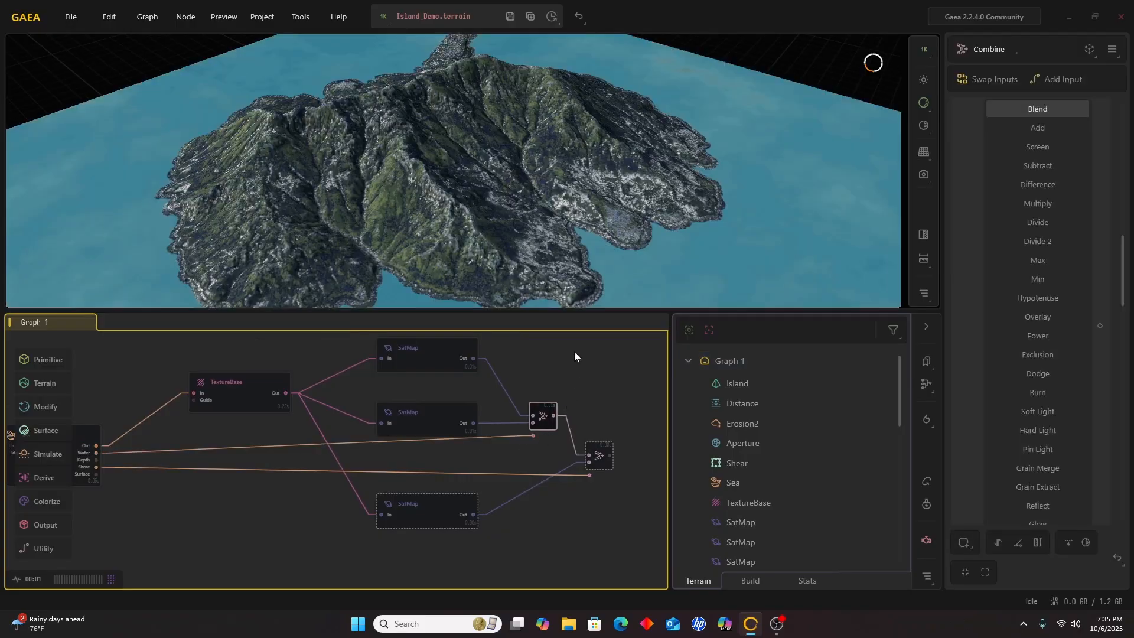
mouse_move(666, 253)
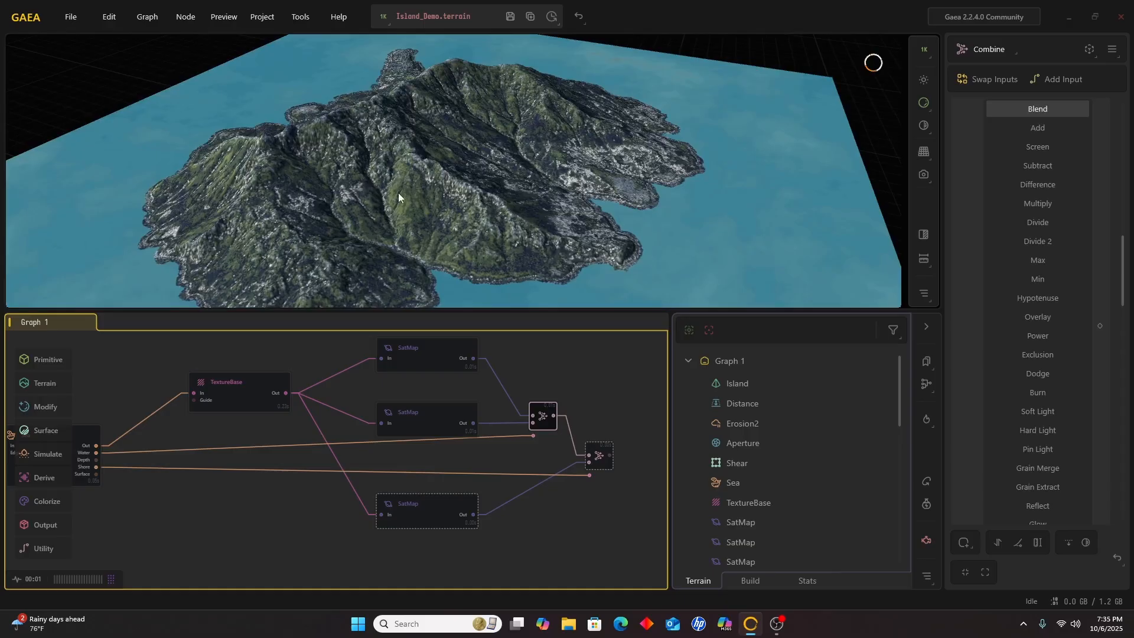
mouse_move(419, 368)
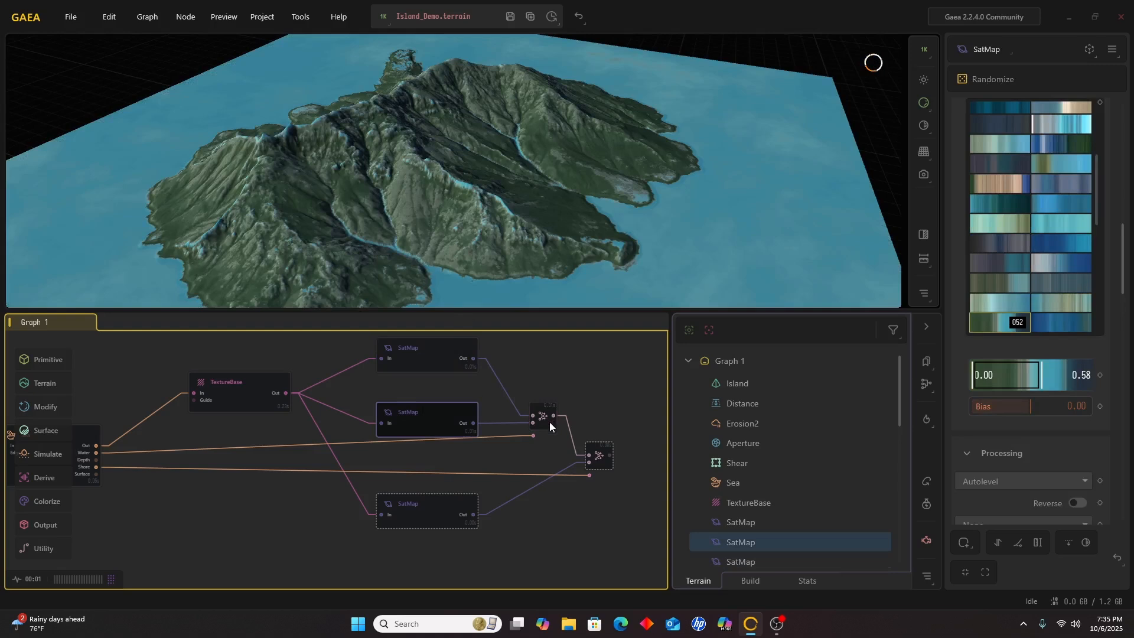
Give the shore SatMap a sandy tan-brown colour gradient for the second Combine
click(542, 416)
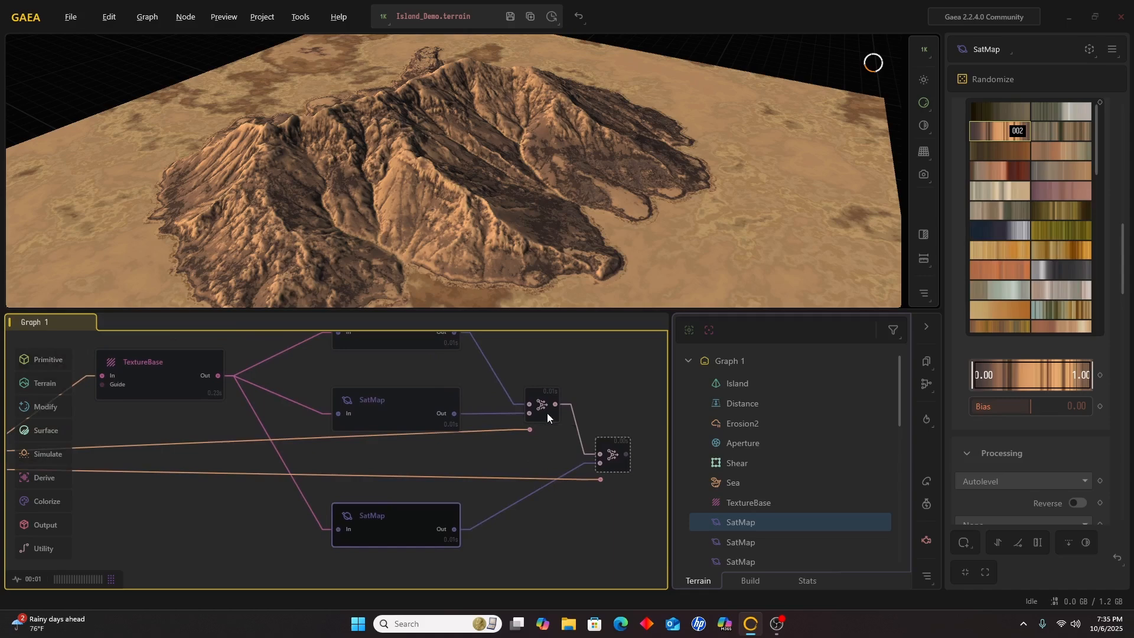
mouse_move(517, 468)
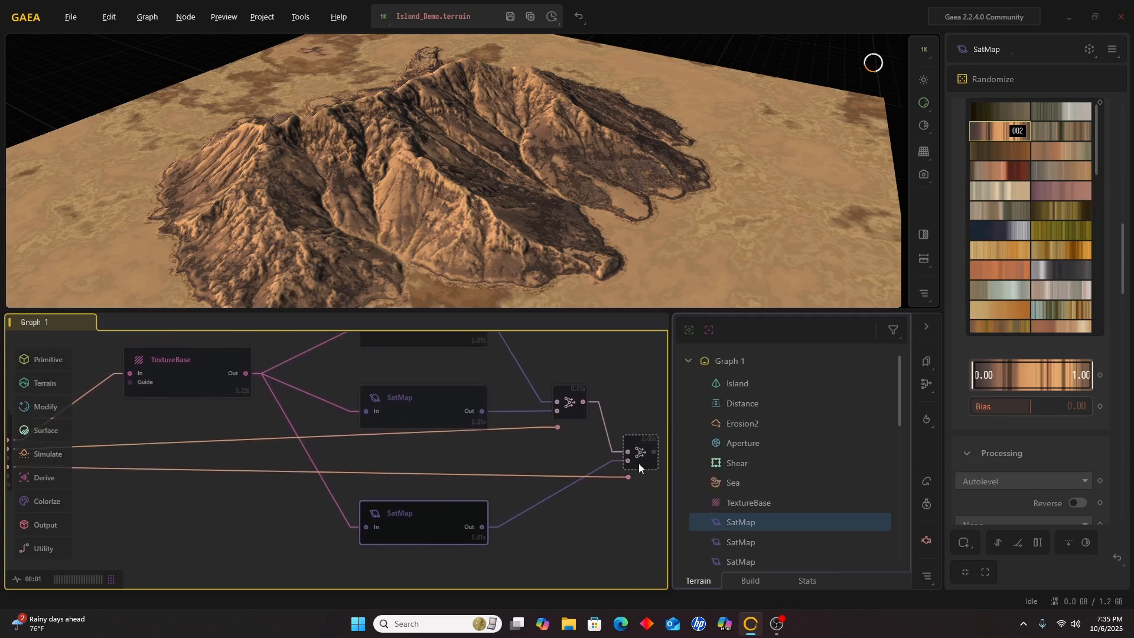
Preview the Dodge Combine with the sandy SatMap, showing a pale sand ring along the shore
click(639, 452)
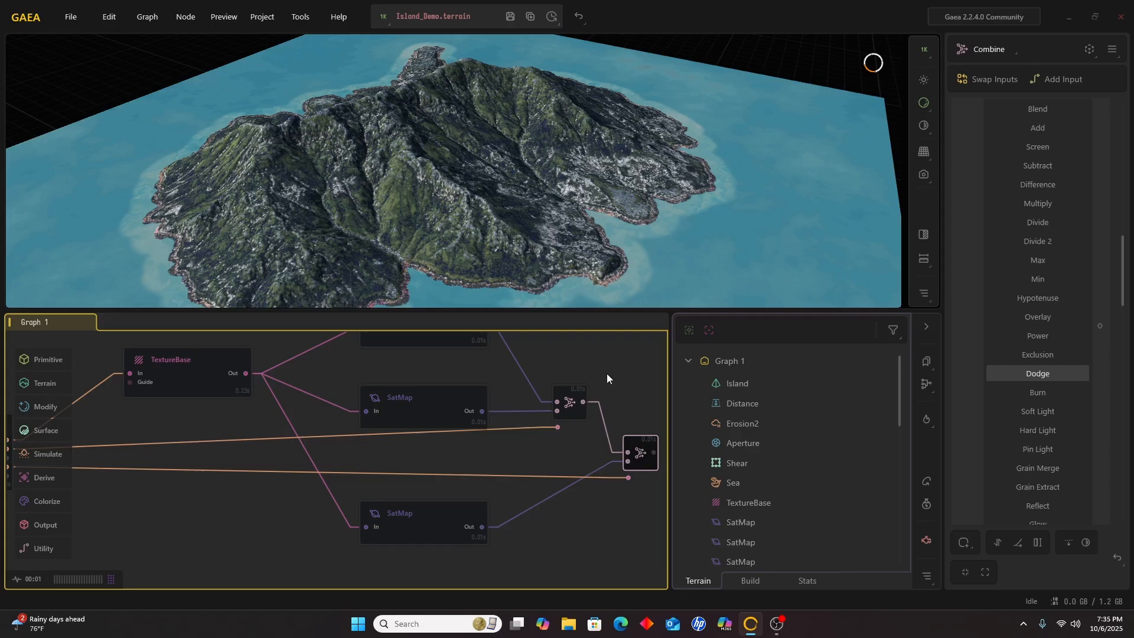
click(423, 522)
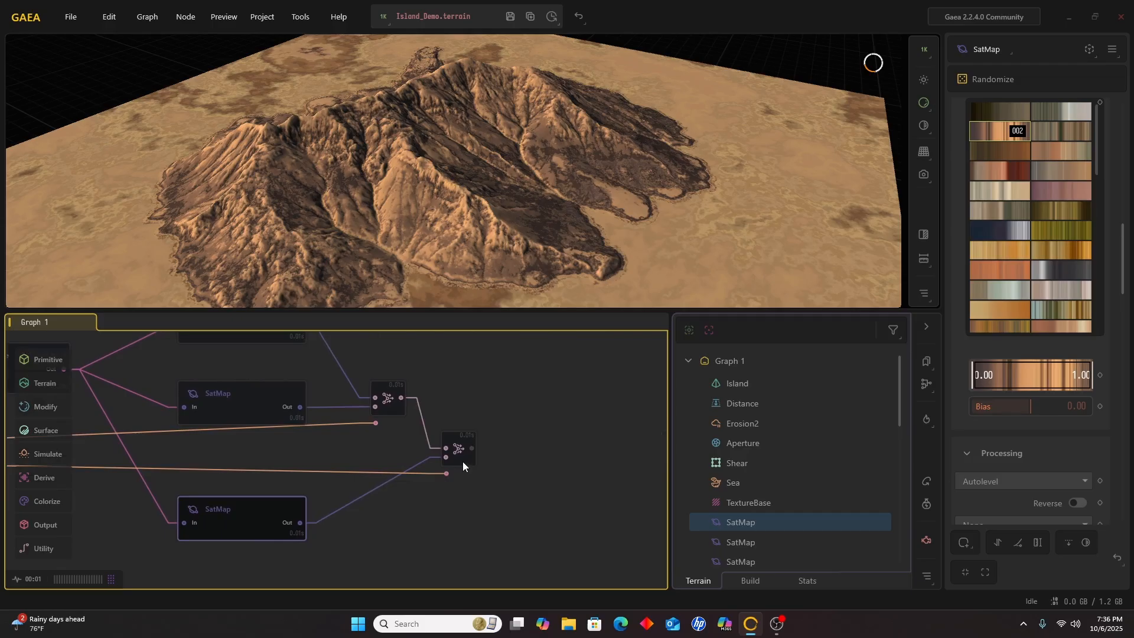
click(458, 447)
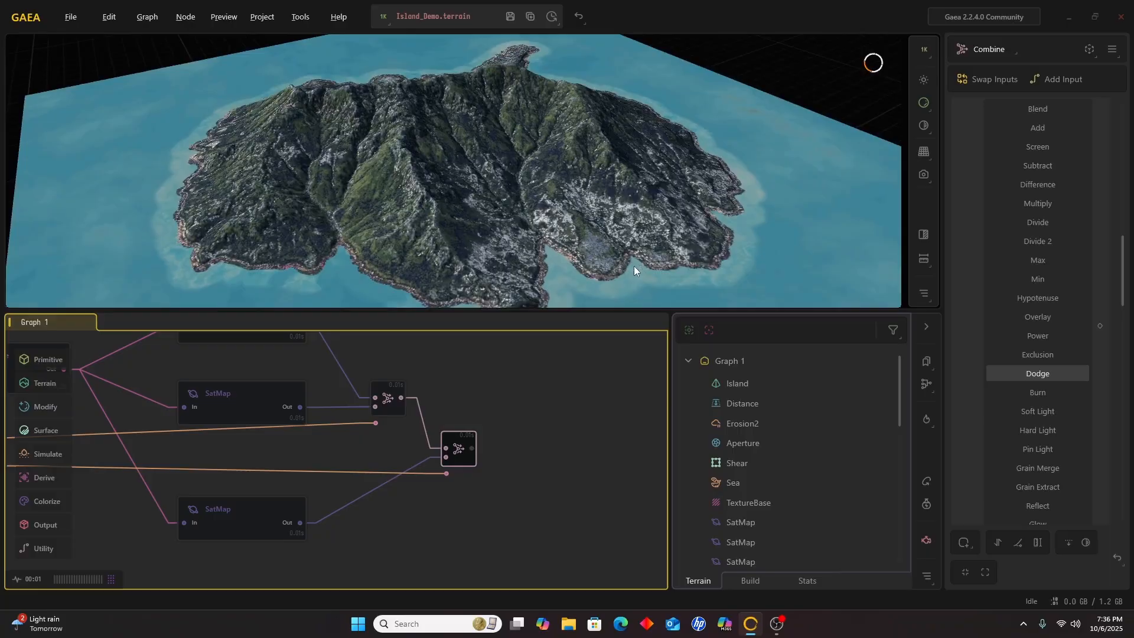
click(1037, 108)
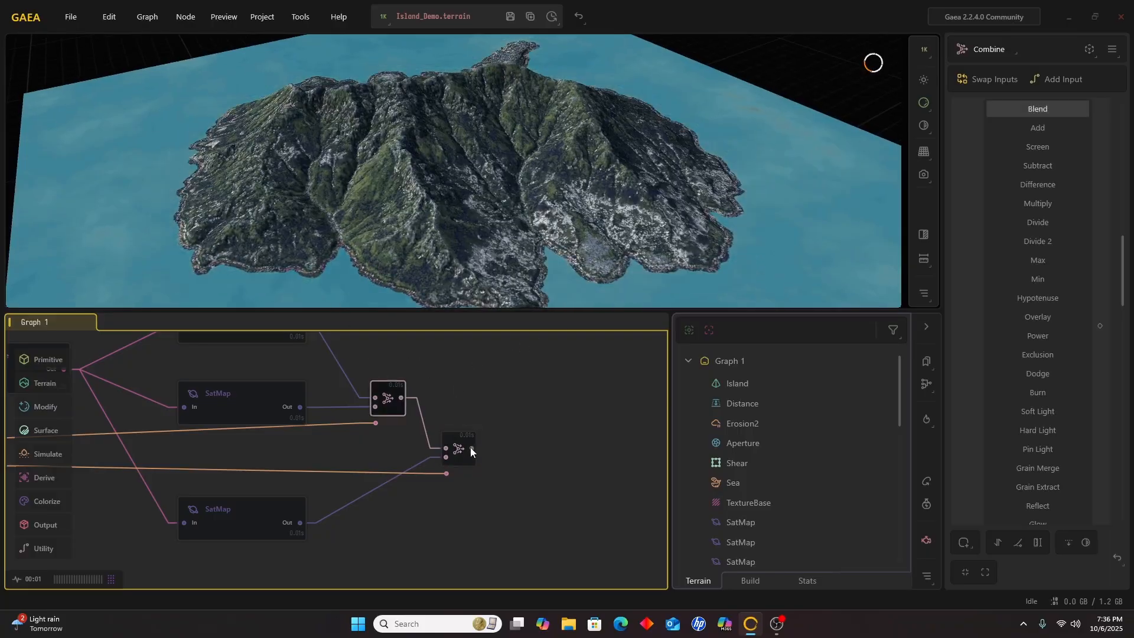
click(1036, 372)
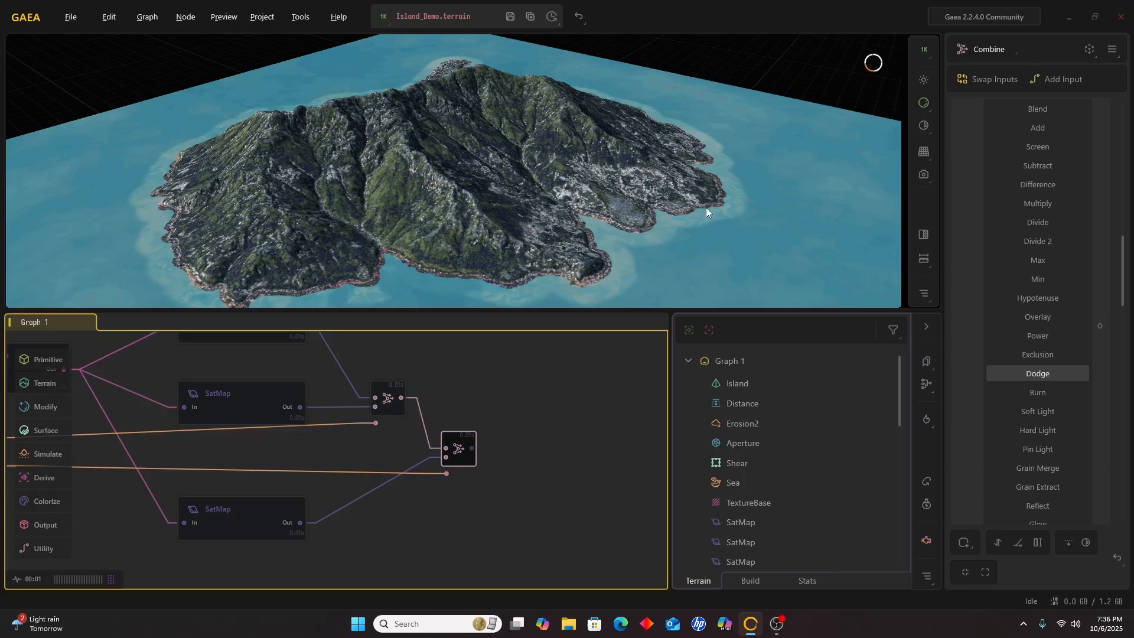
mouse_move(699, 217)
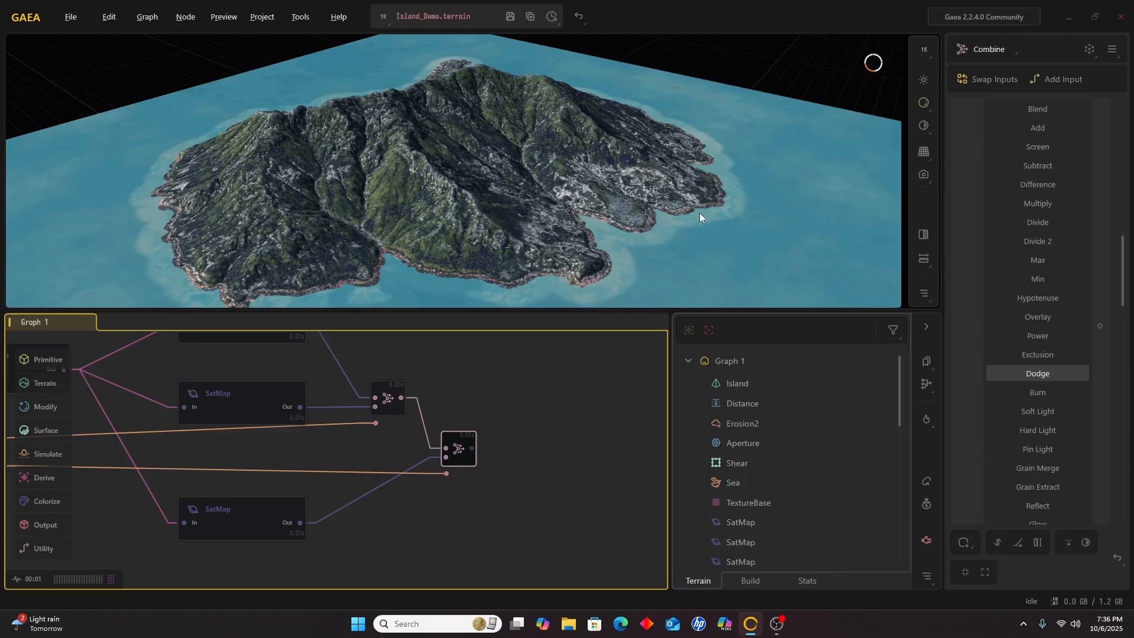